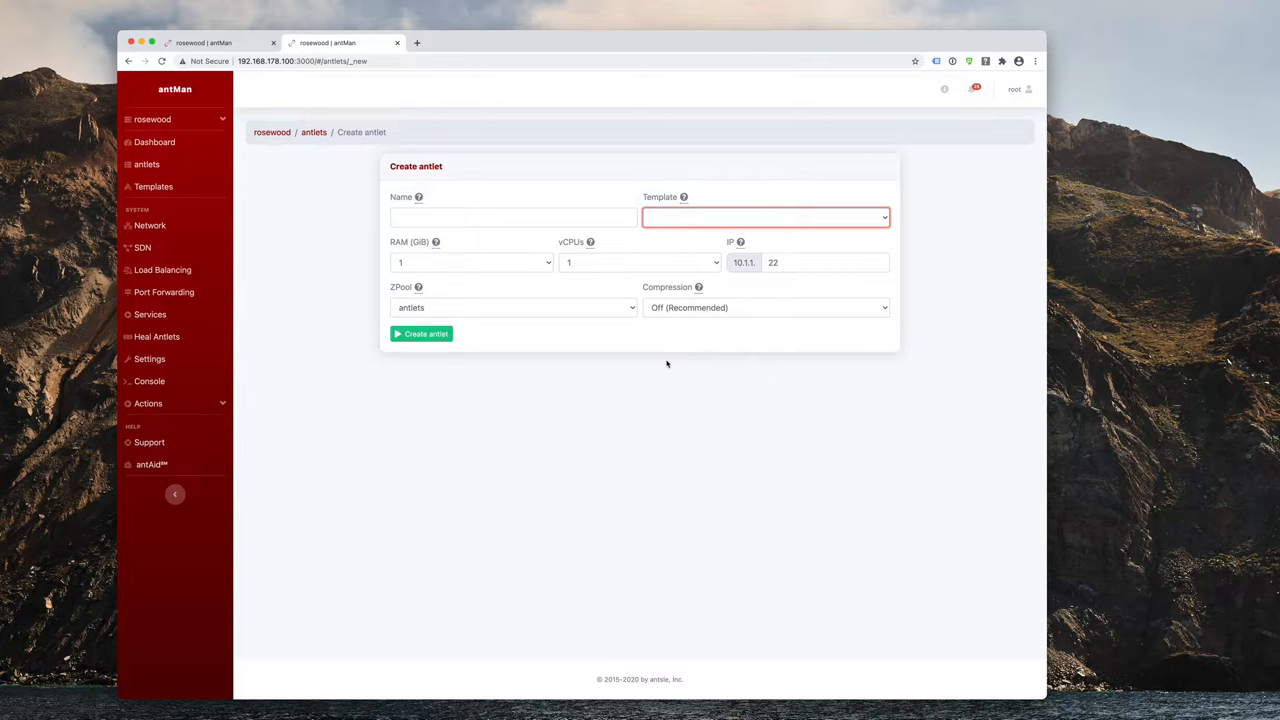
mouse_move(648, 366)
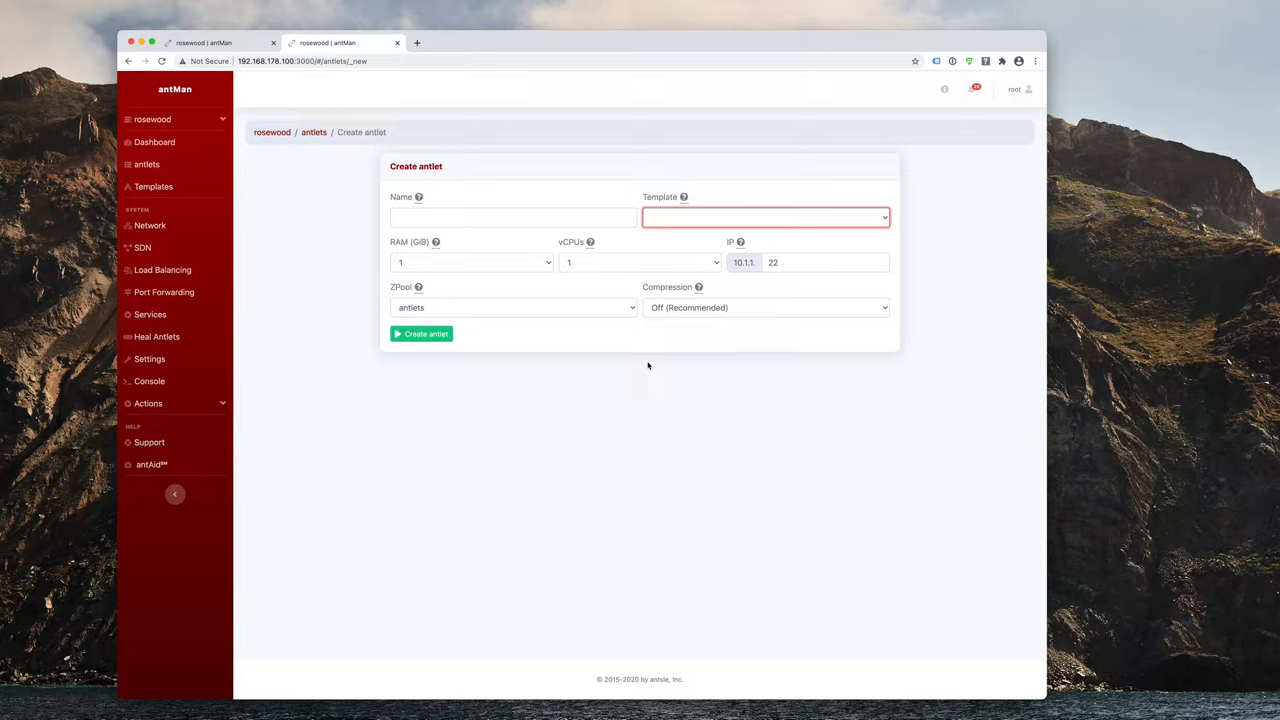
mouse_move(735, 233)
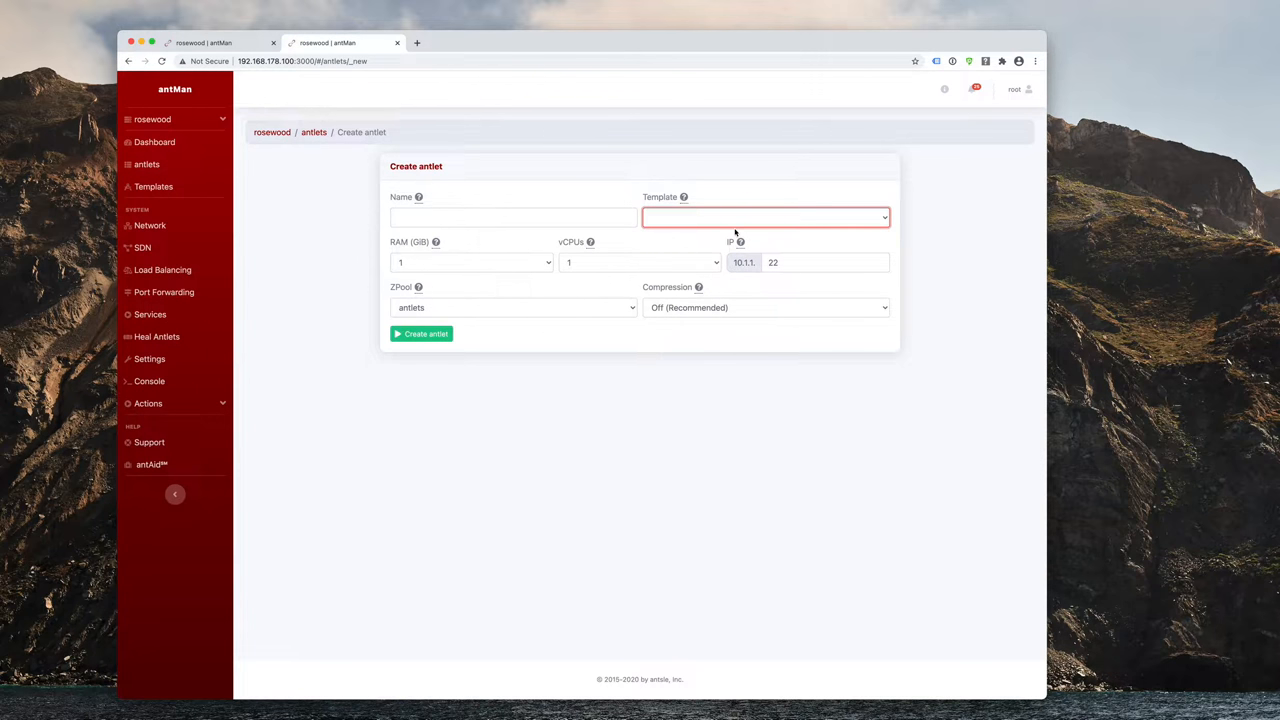
- Check the template dropdown, then switch to the Templates page listing downloaded templates
left_click(765, 217)
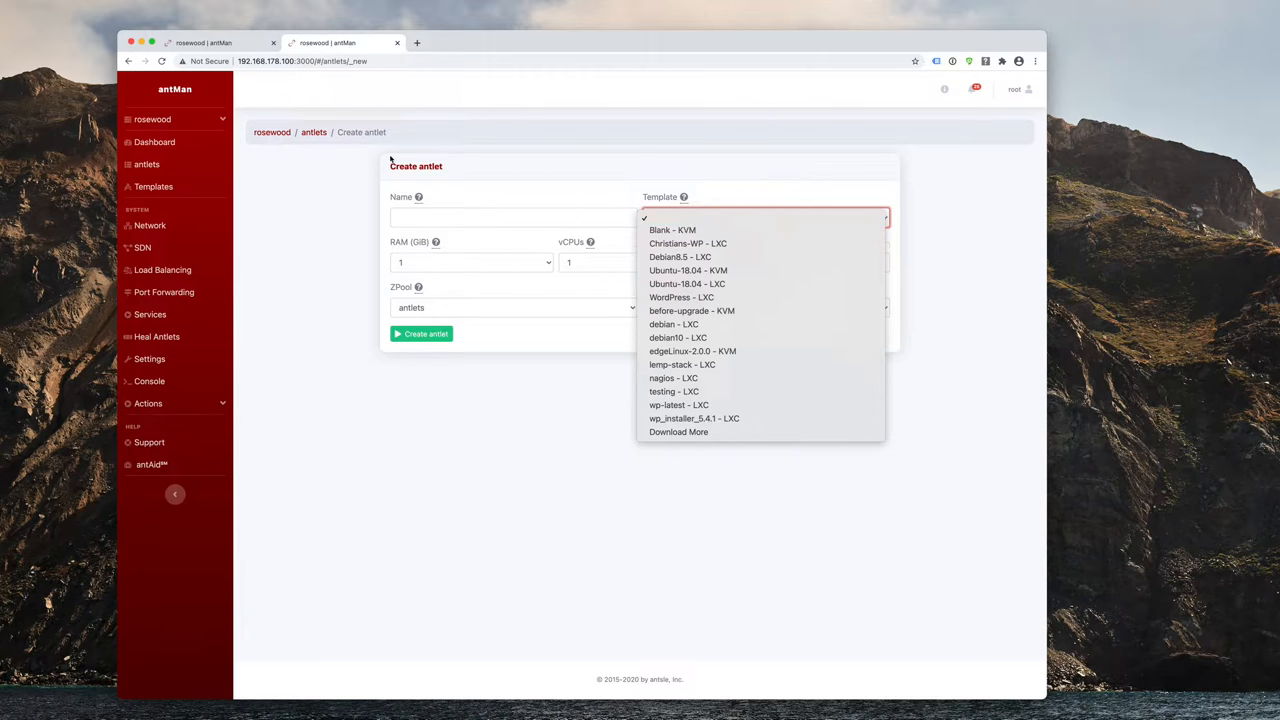
mouse_move(395, 95)
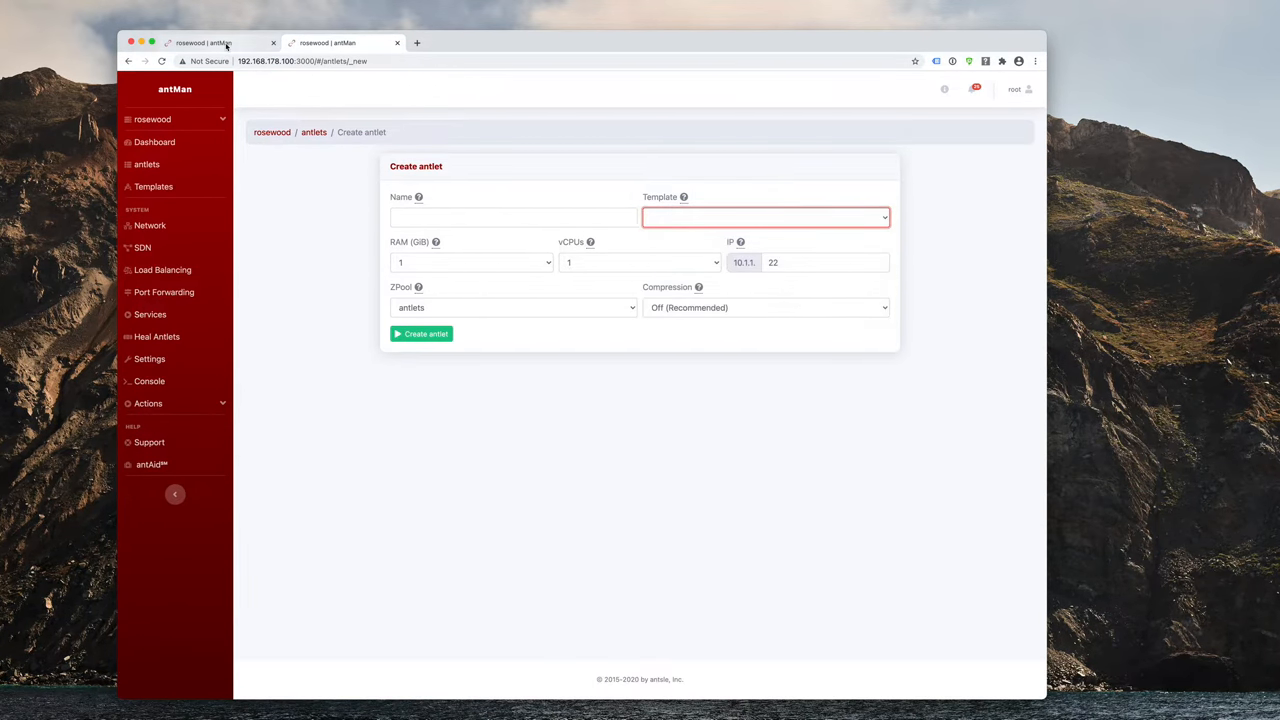
left_click(153, 186)
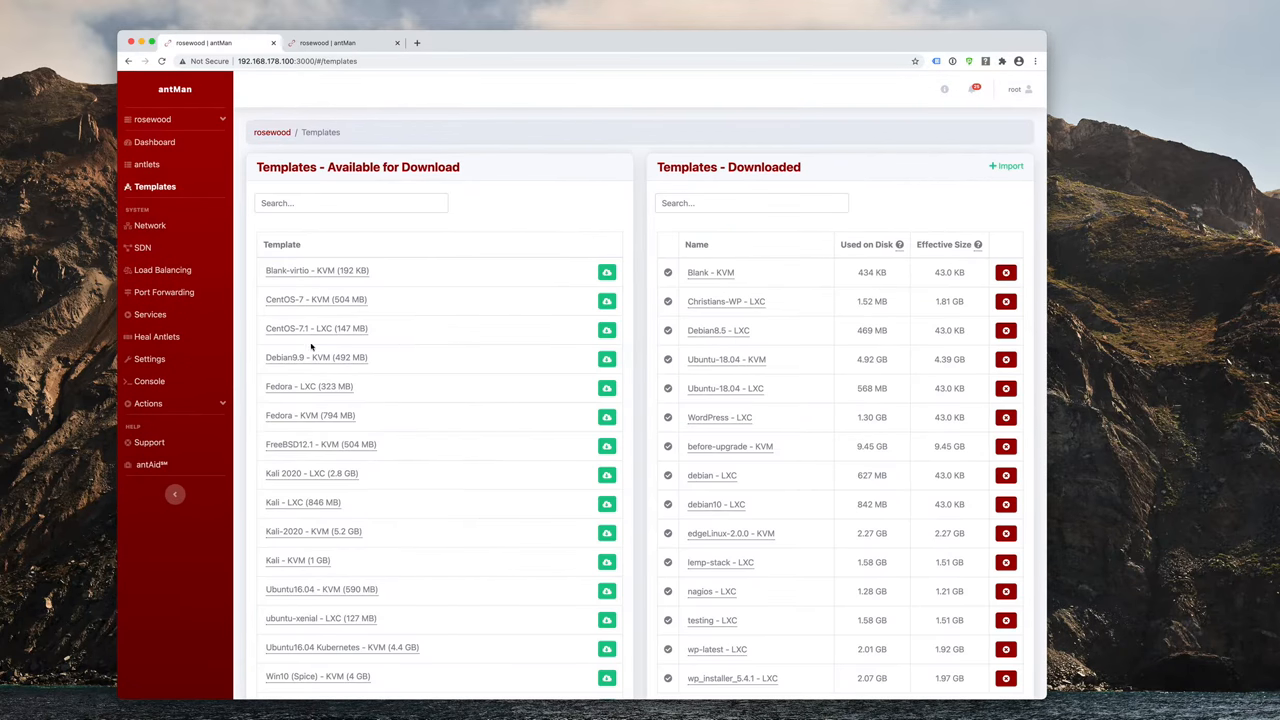
mouse_move(680, 157)
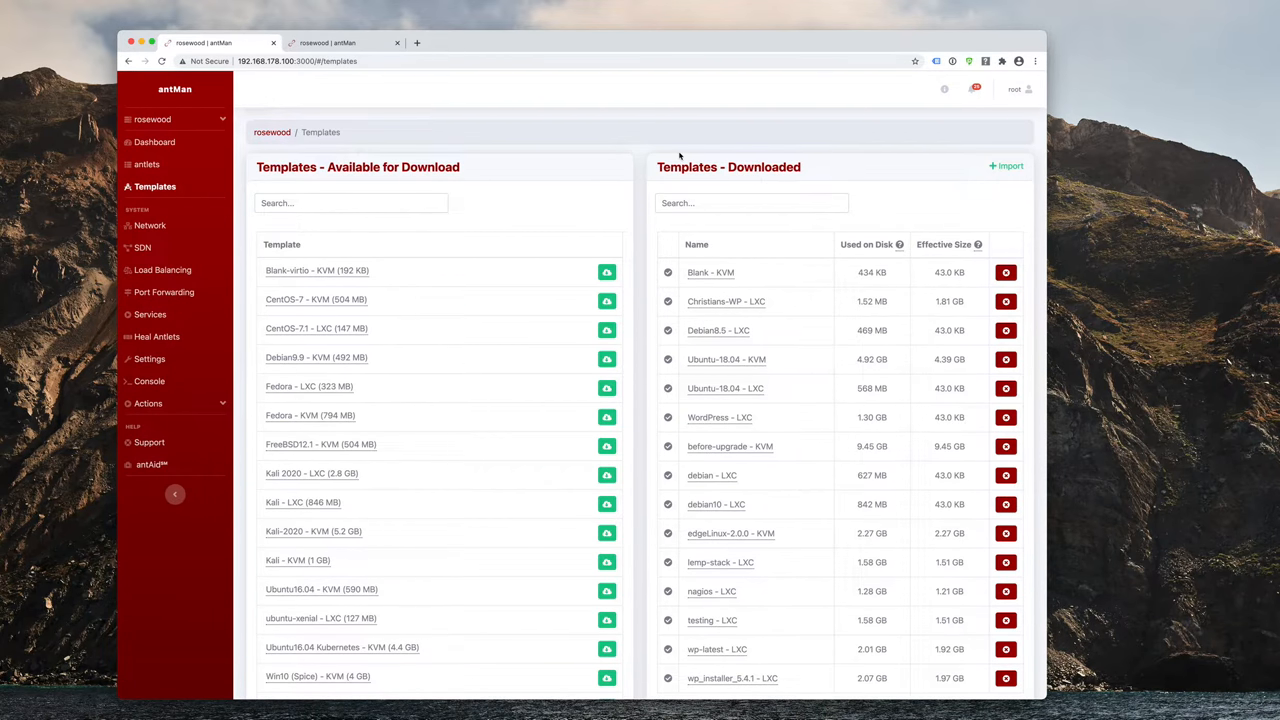
triple_click(350, 167)
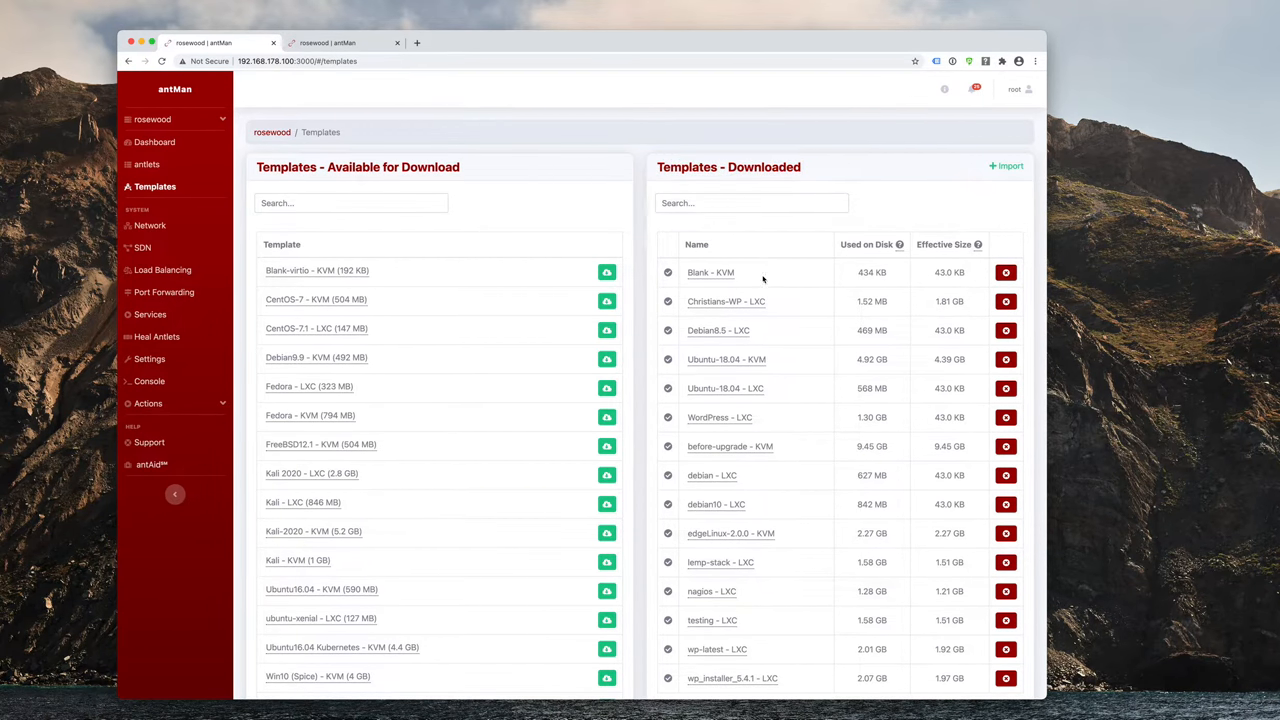
mouse_move(781, 281)
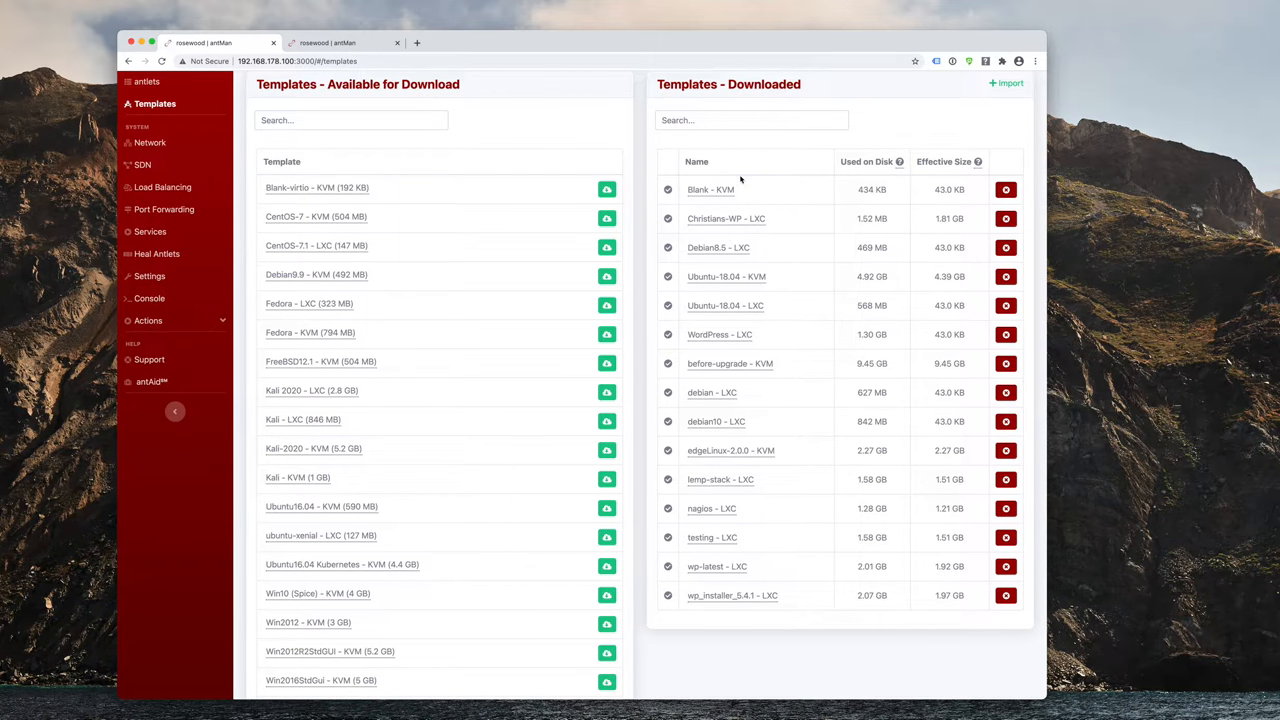
mouse_move(751, 189)
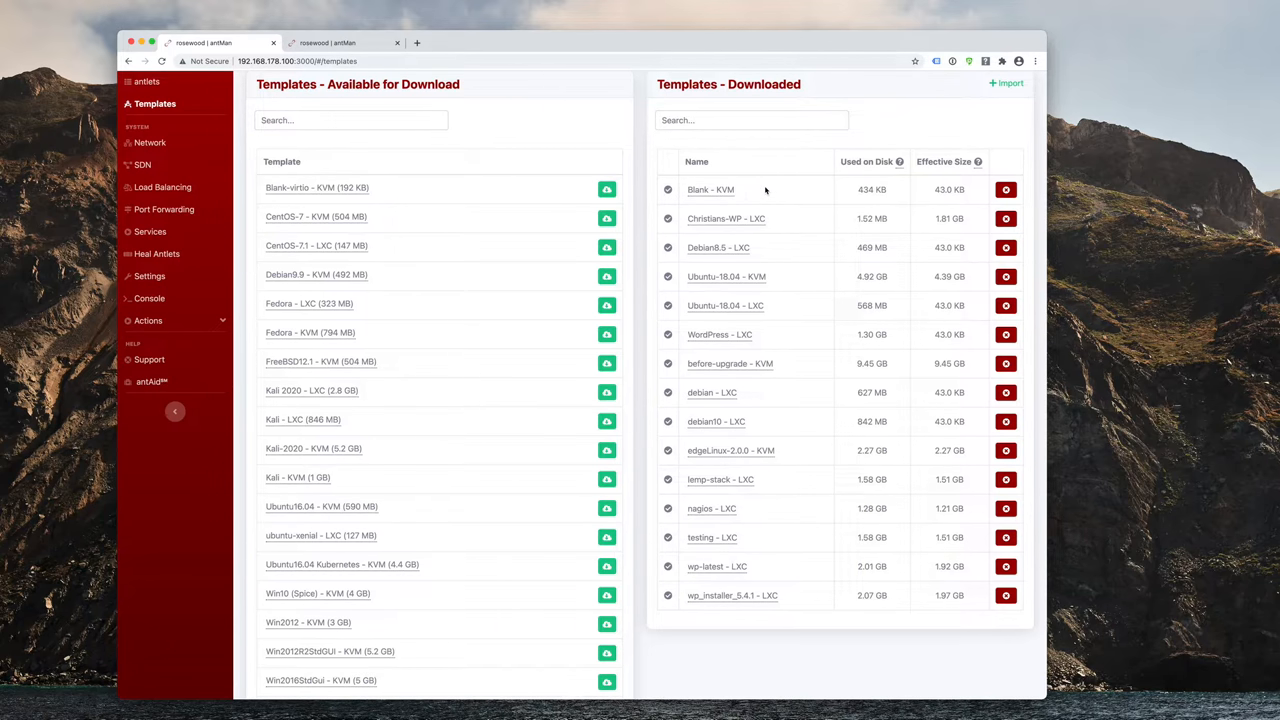
mouse_move(743, 221)
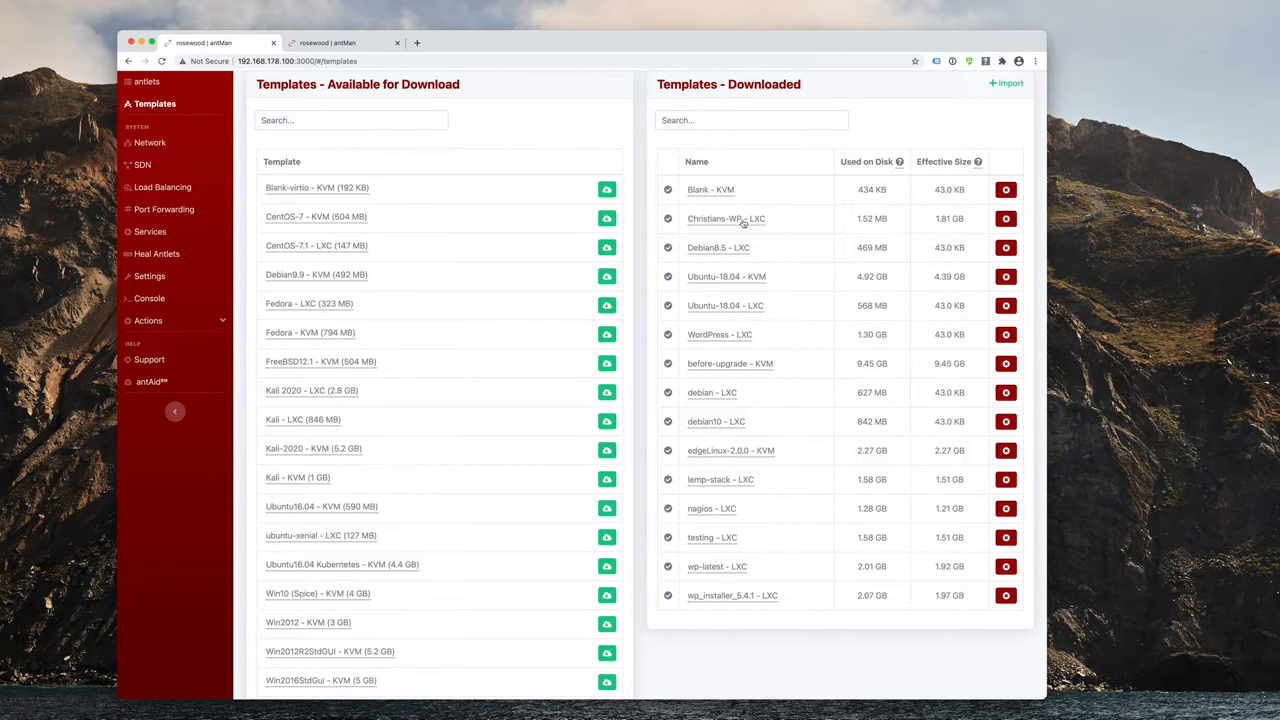
mouse_move(745, 223)
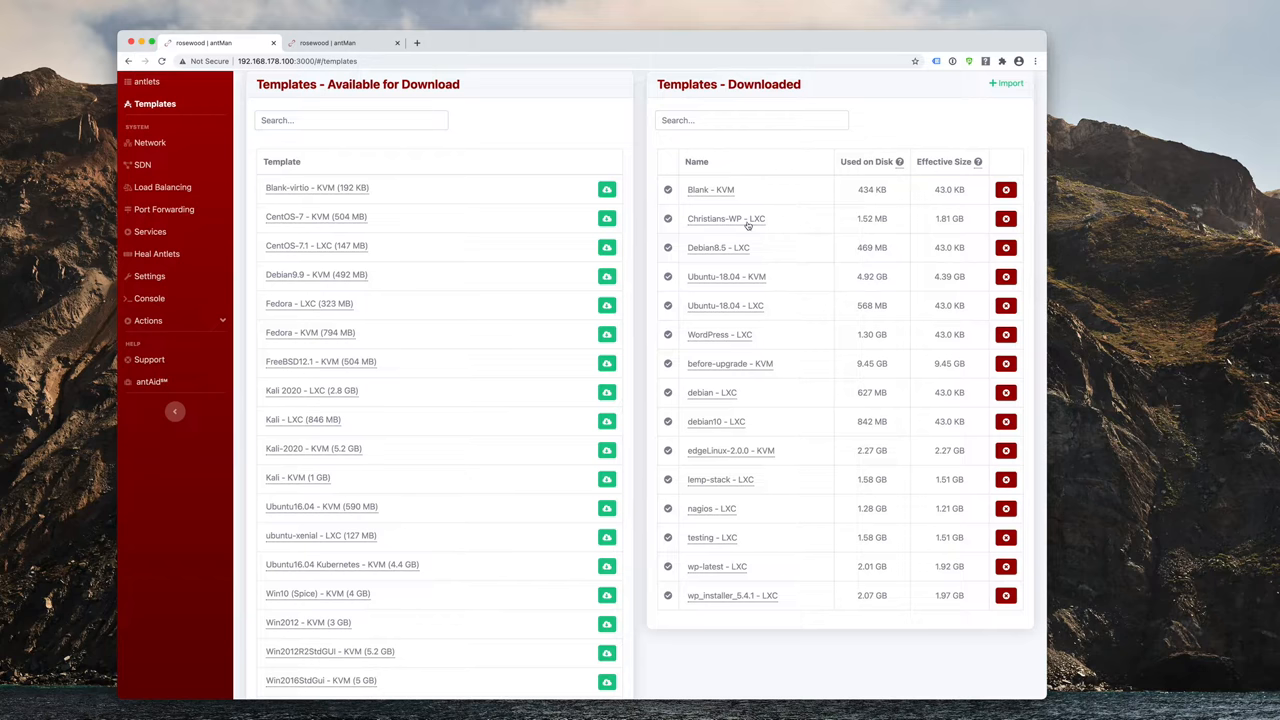
mouse_move(789, 228)
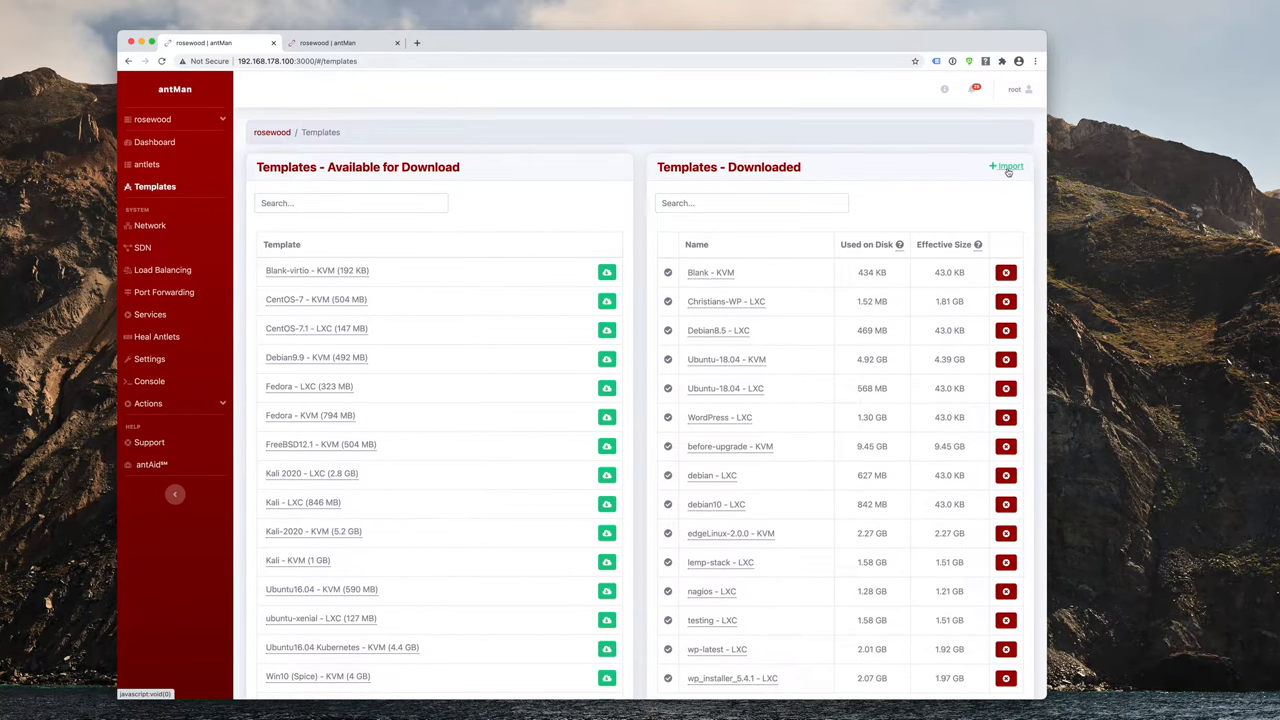
left_click(1006, 166)
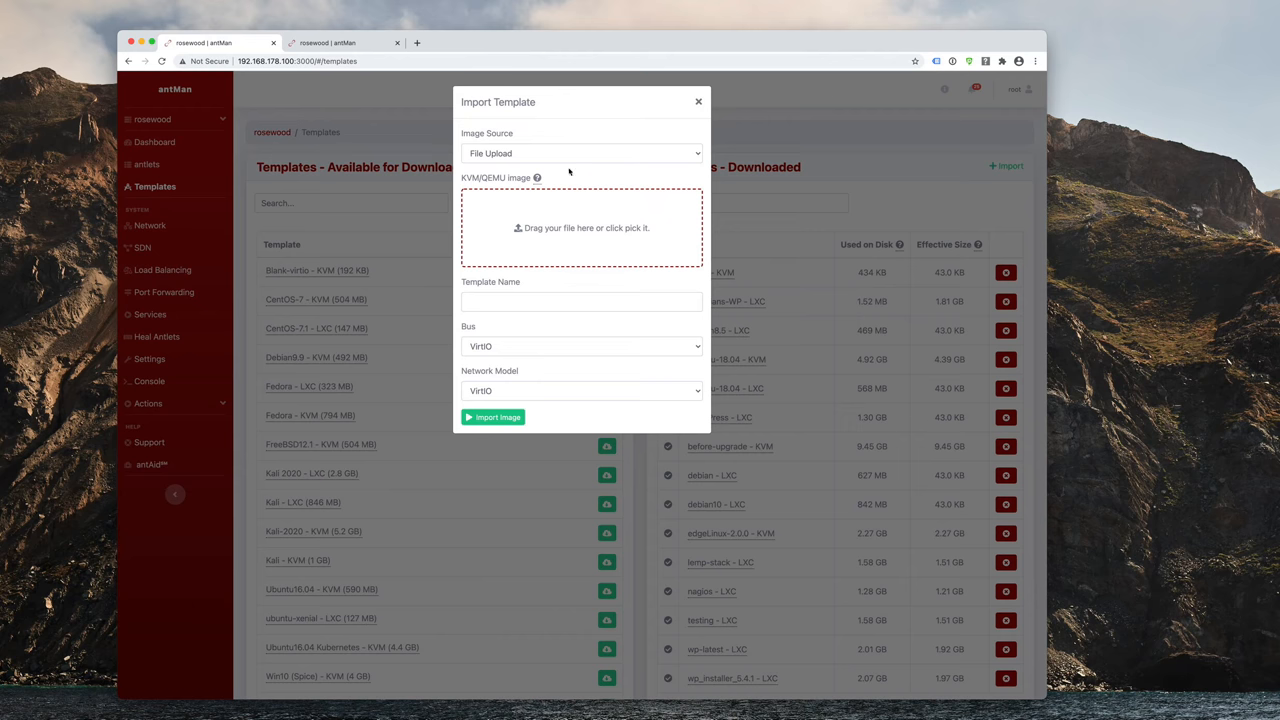
mouse_move(500, 188)
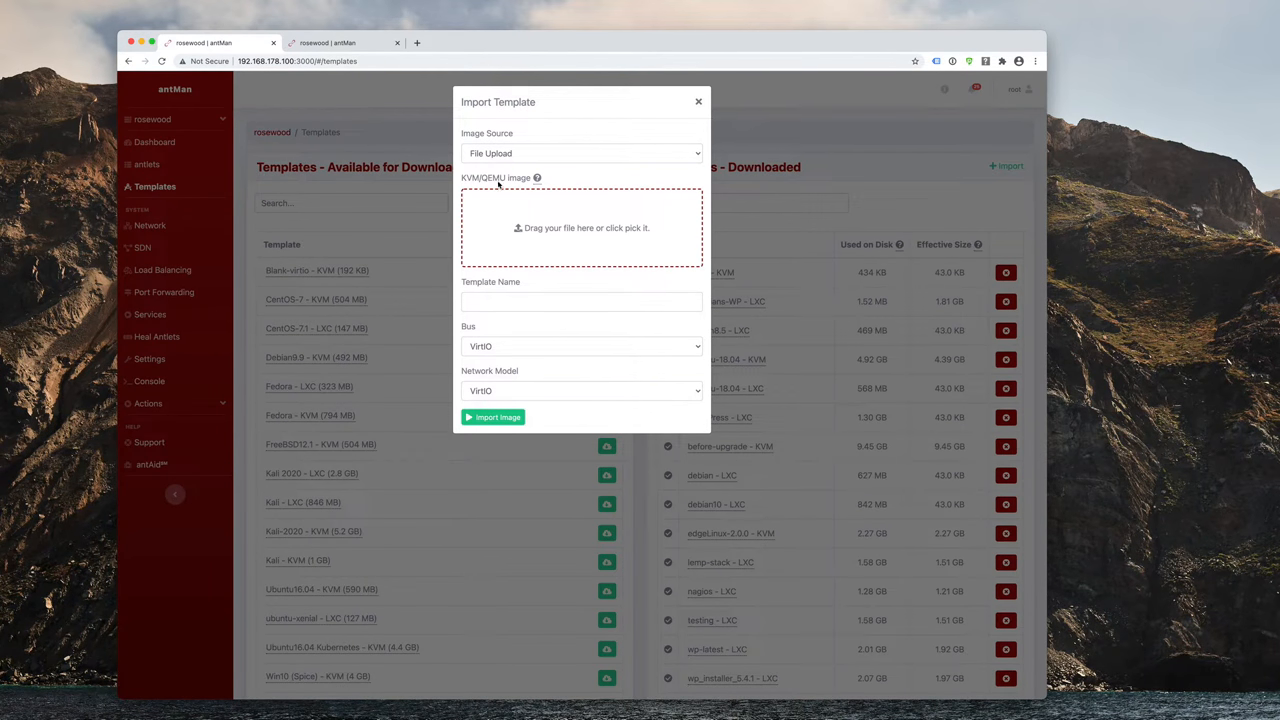
mouse_move(492, 185)
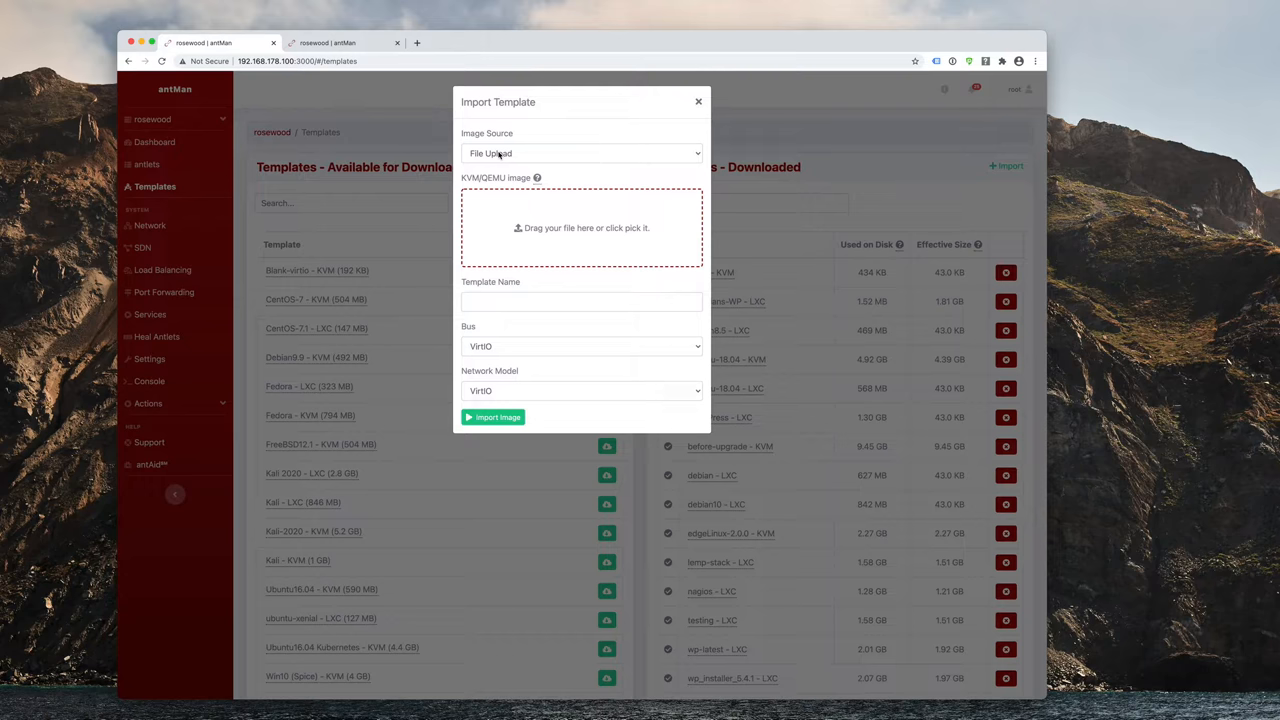
mouse_move(531, 183)
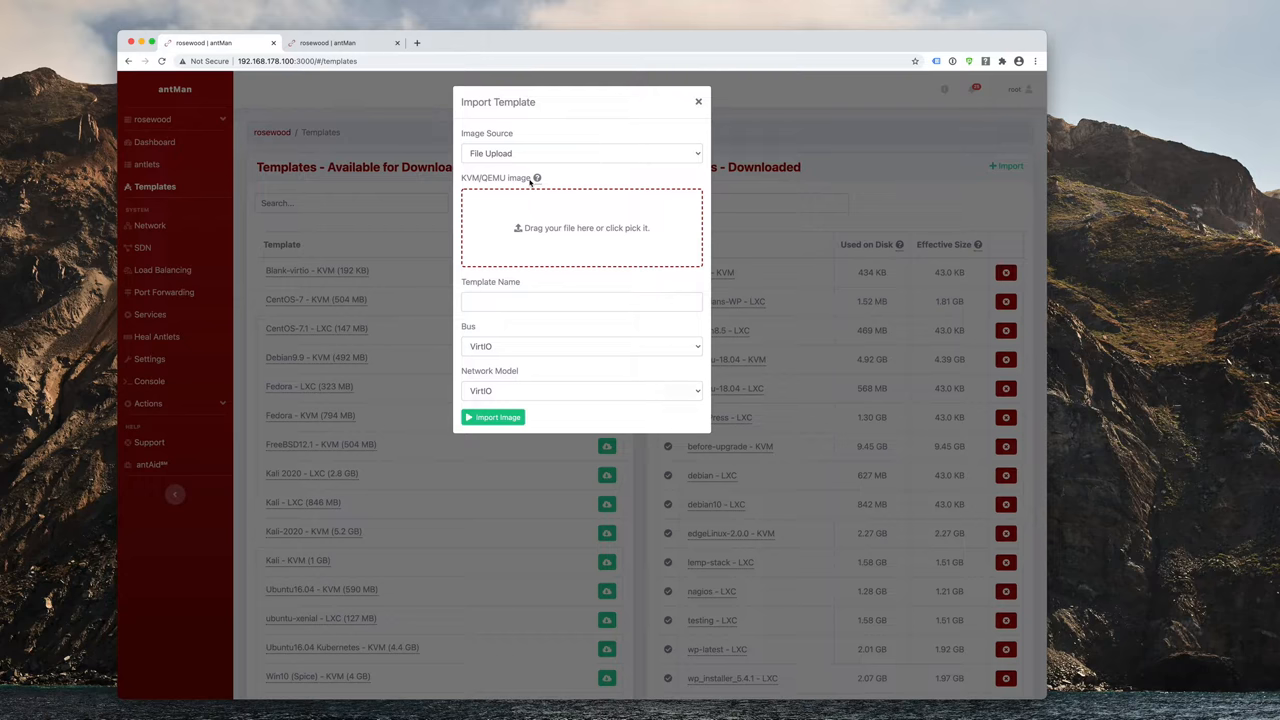
left_click(581, 153)
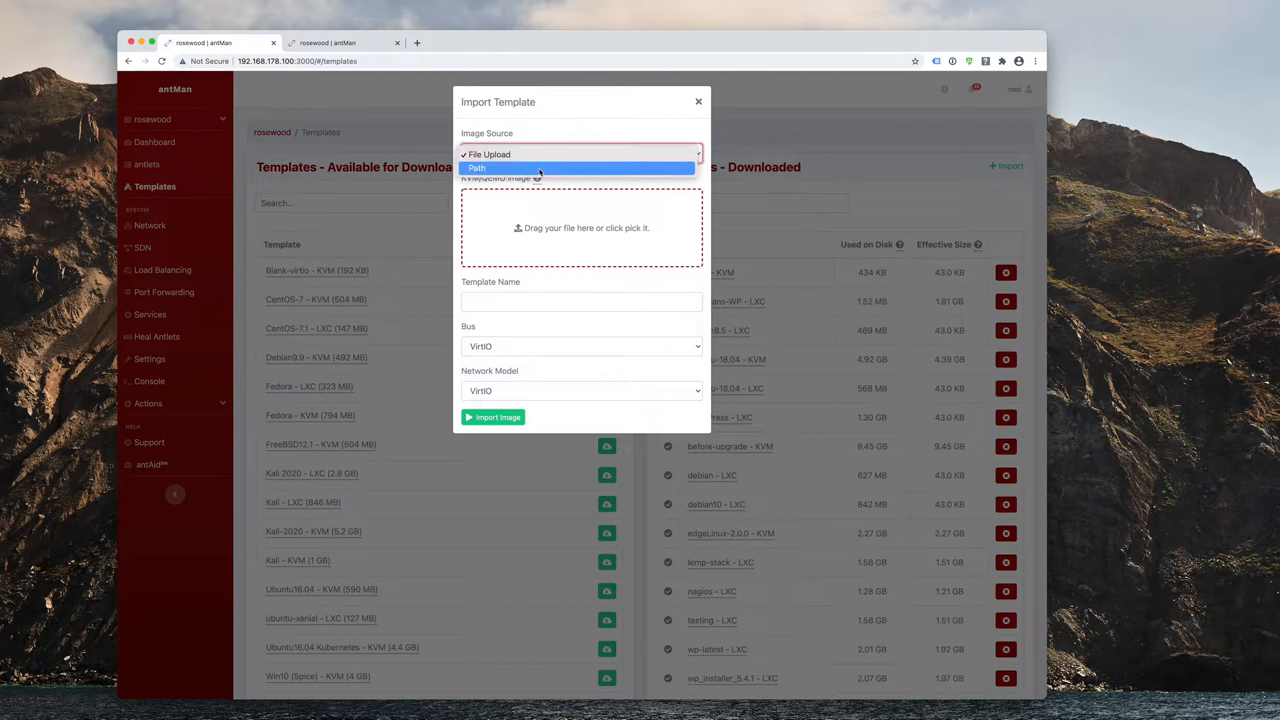
left_click(477, 167)
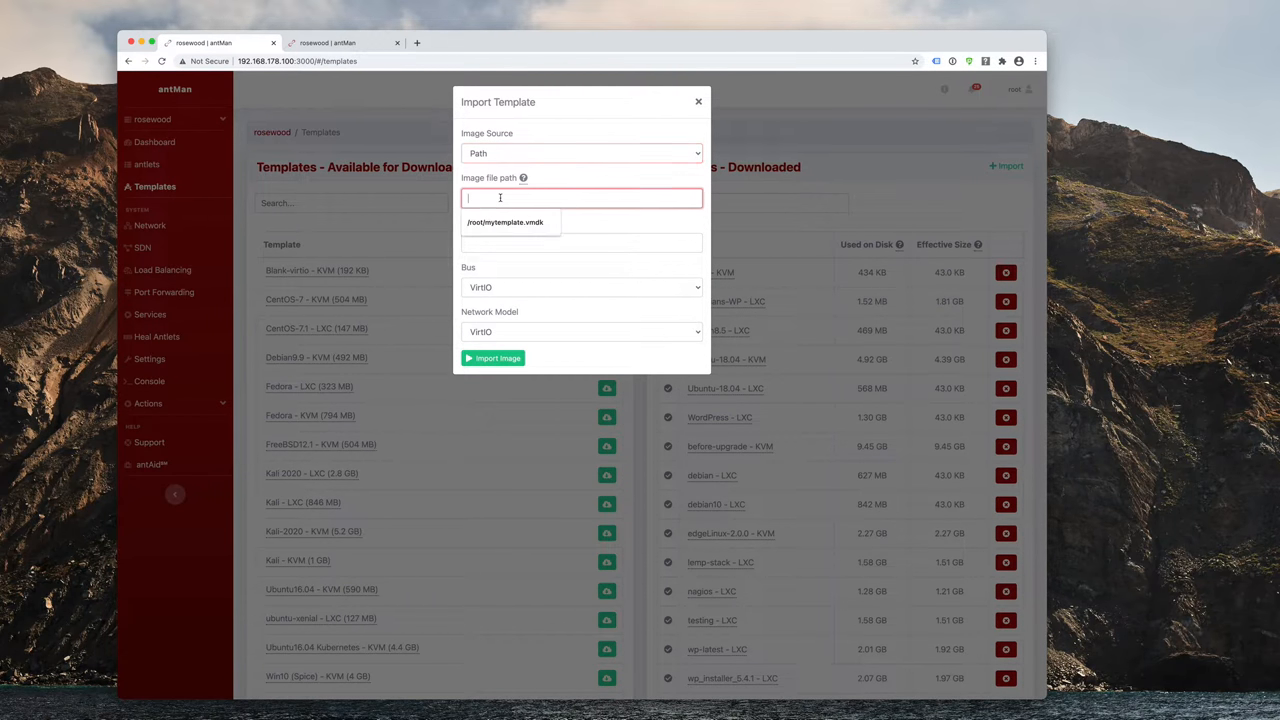
type("/root/mytemplate.vmdk")
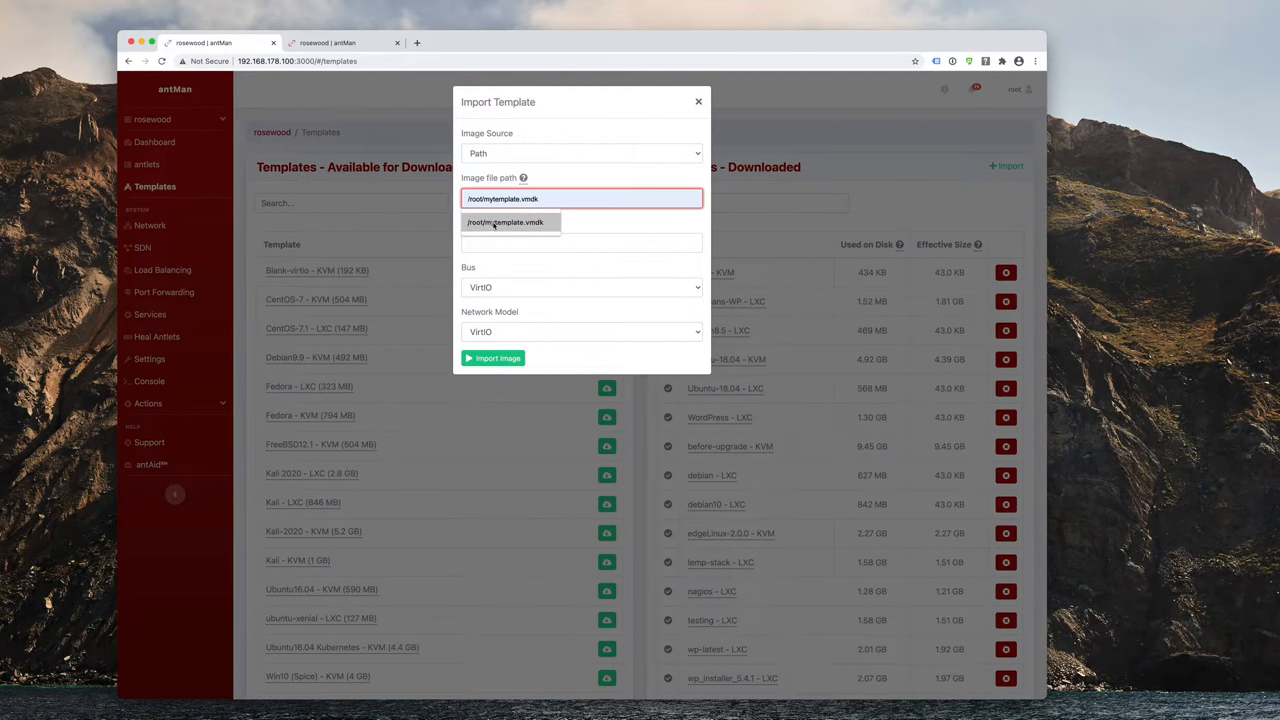
left_click(505, 222)
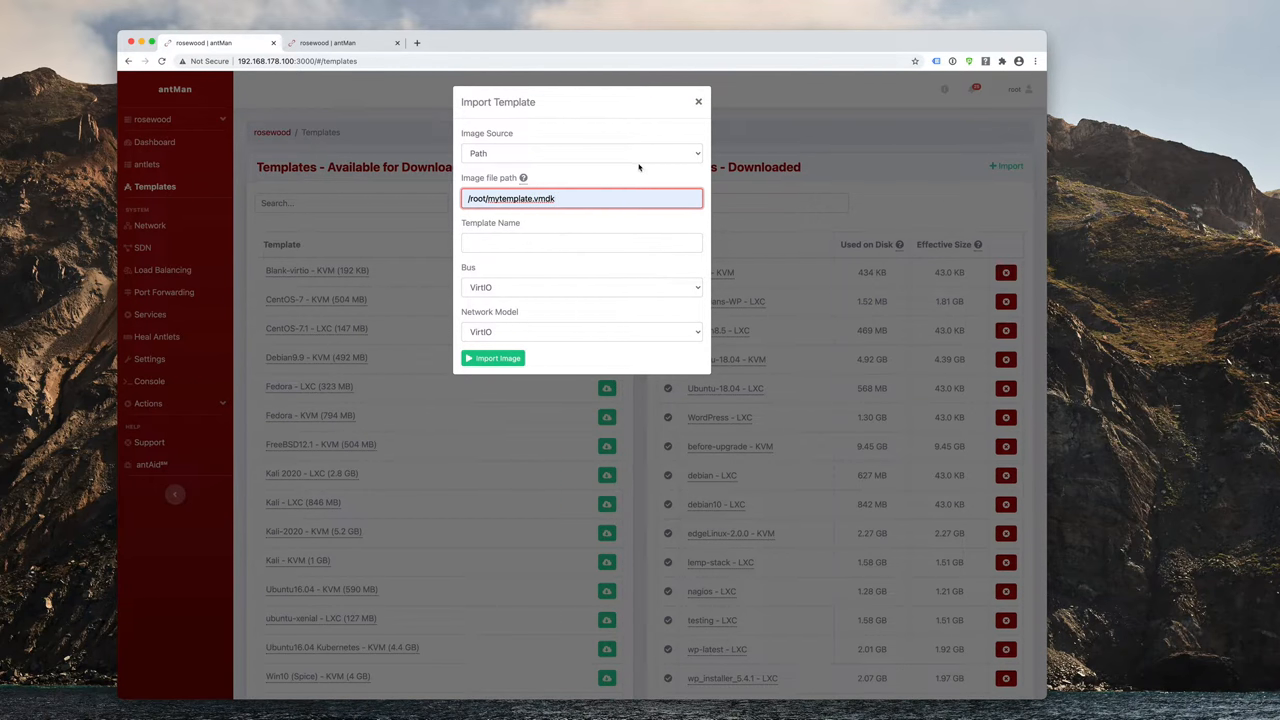
mouse_move(651, 125)
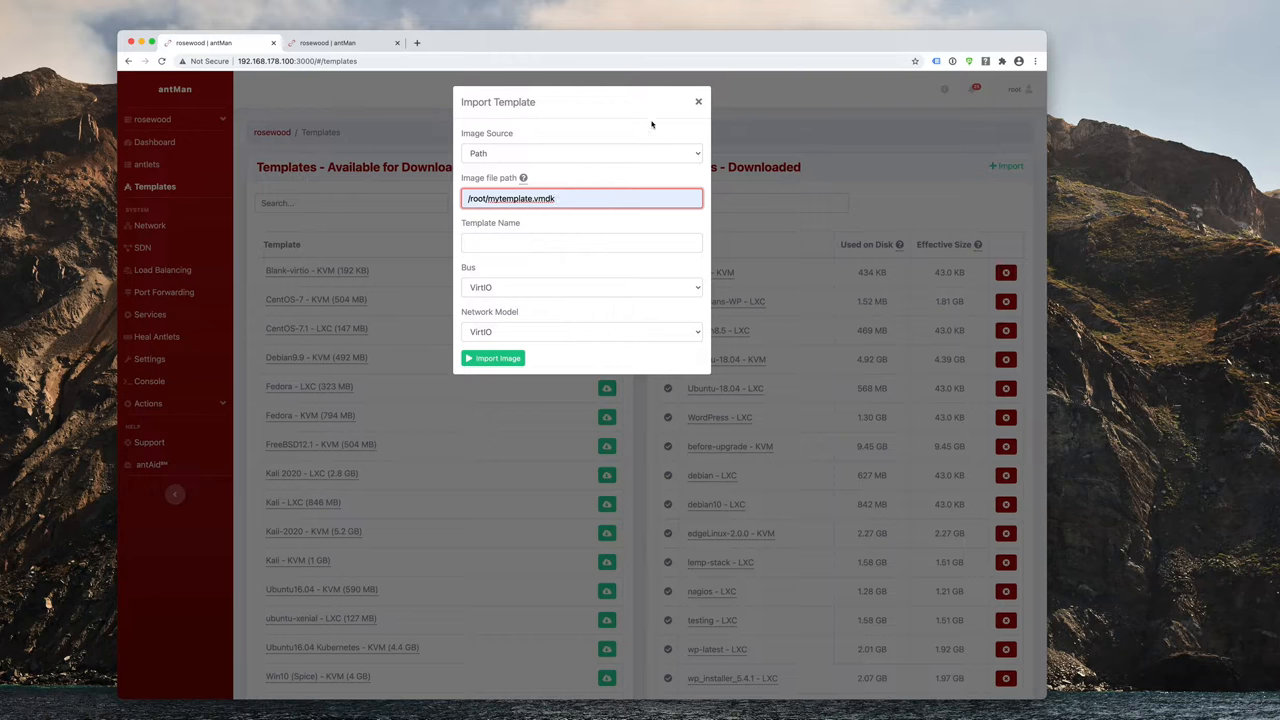
mouse_move(680, 116)
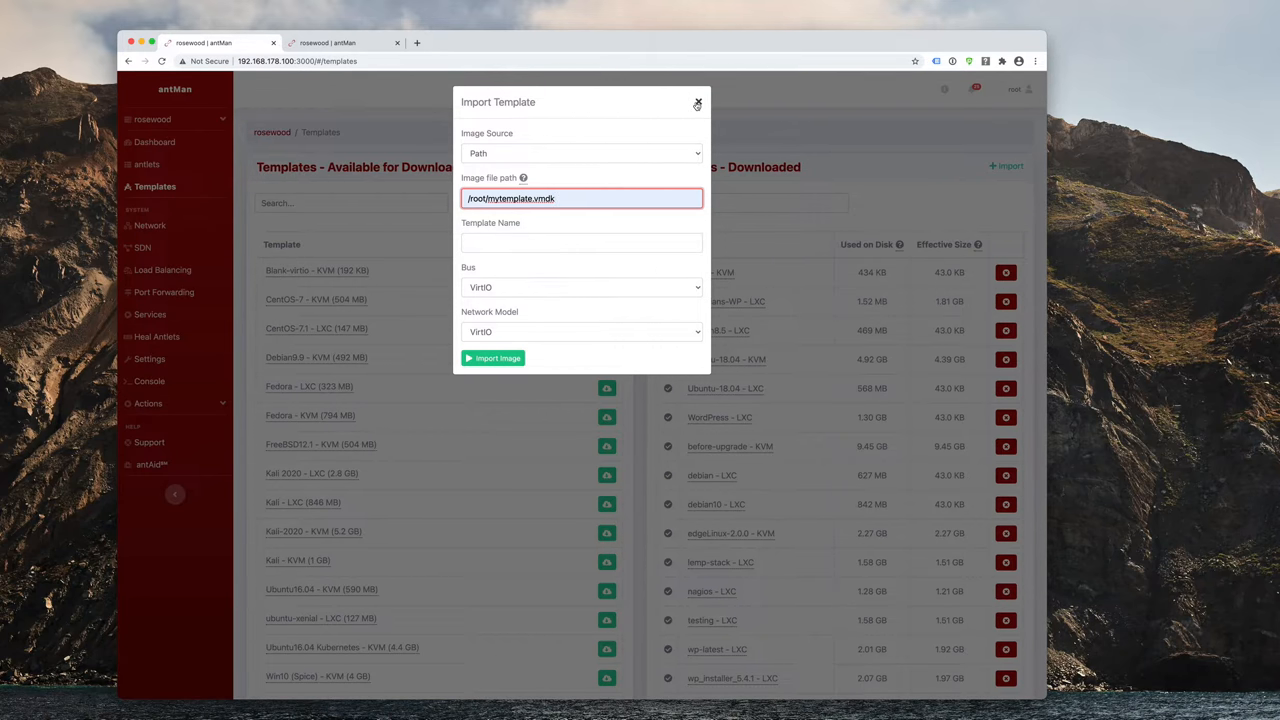
left_click(697, 104)
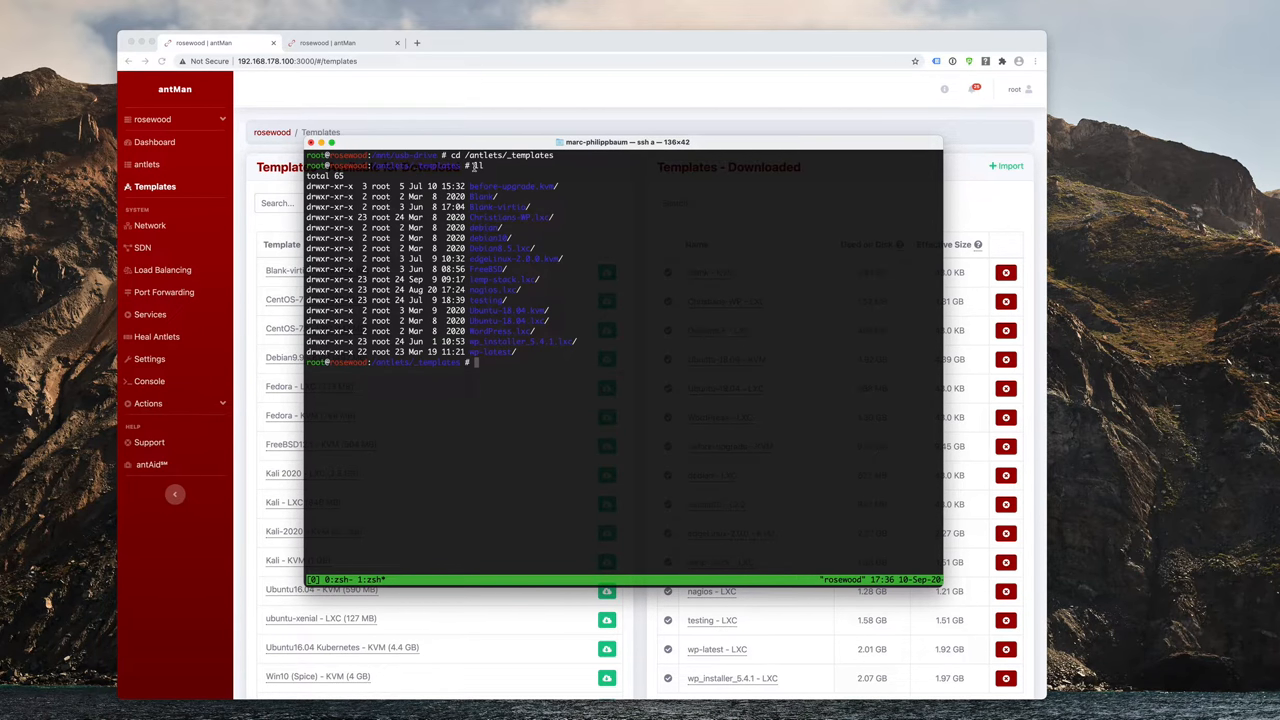
mouse_move(532, 367)
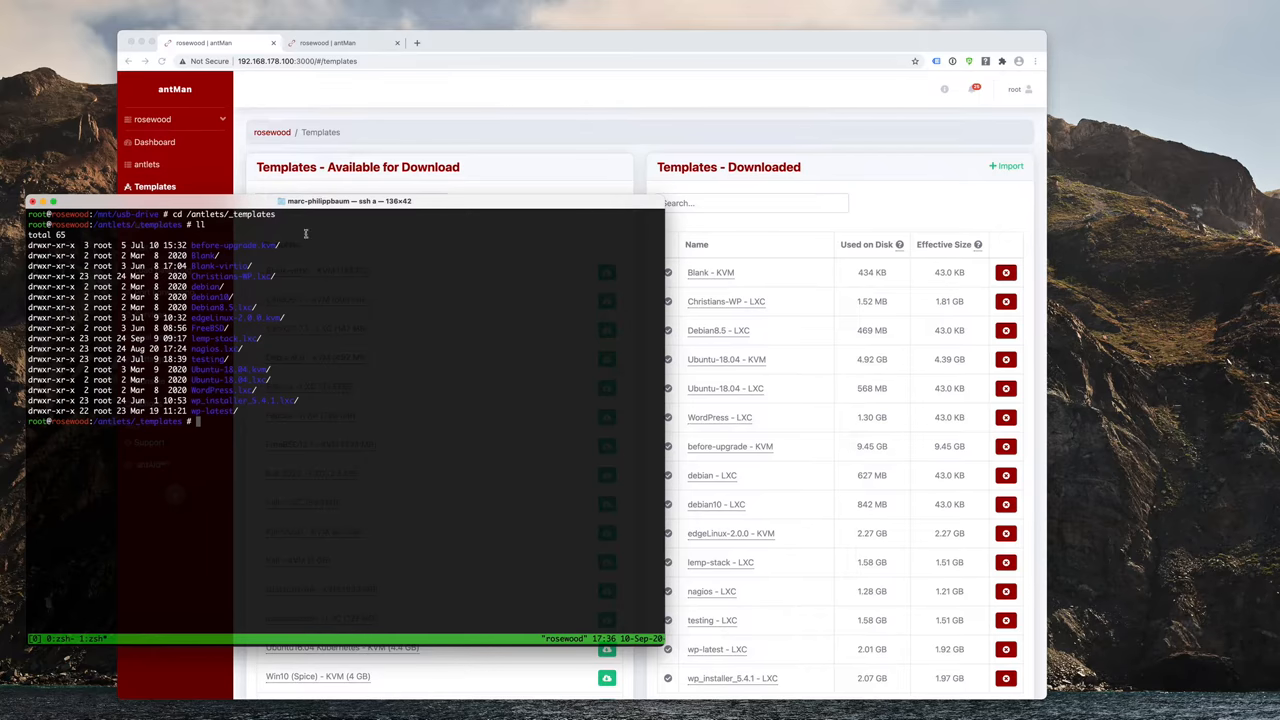
mouse_move(740, 230)
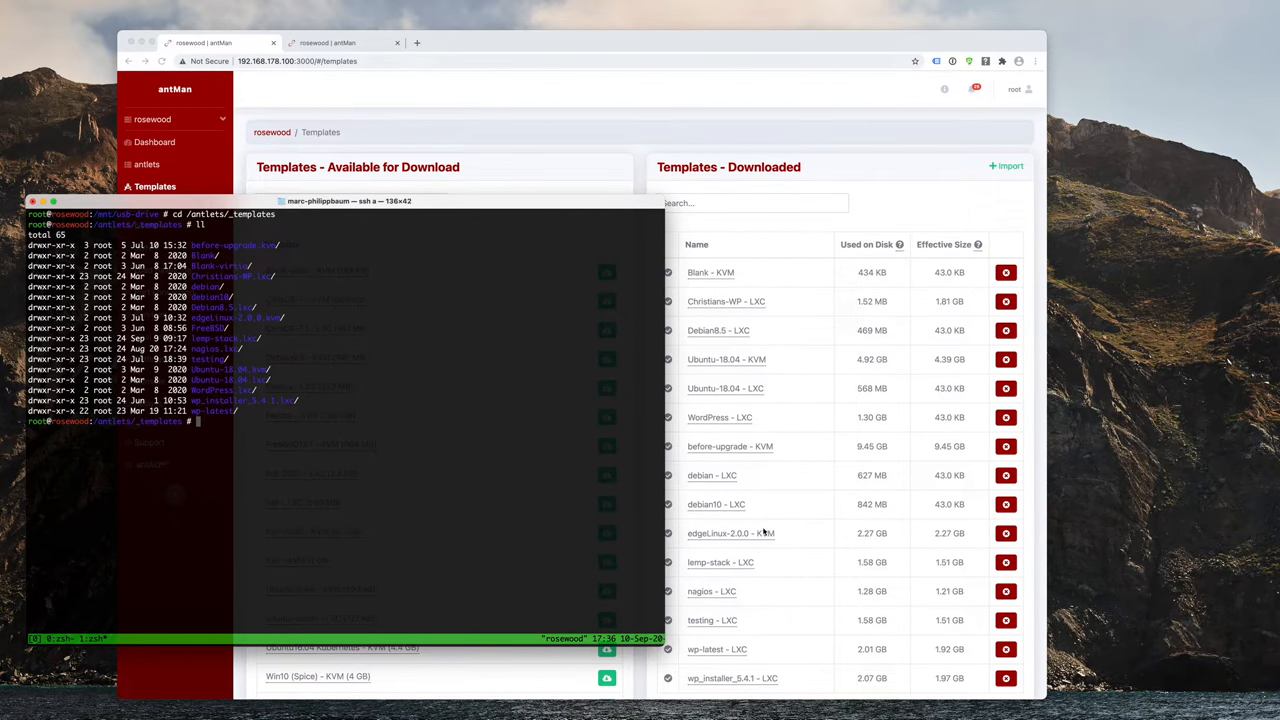
mouse_move(762, 664)
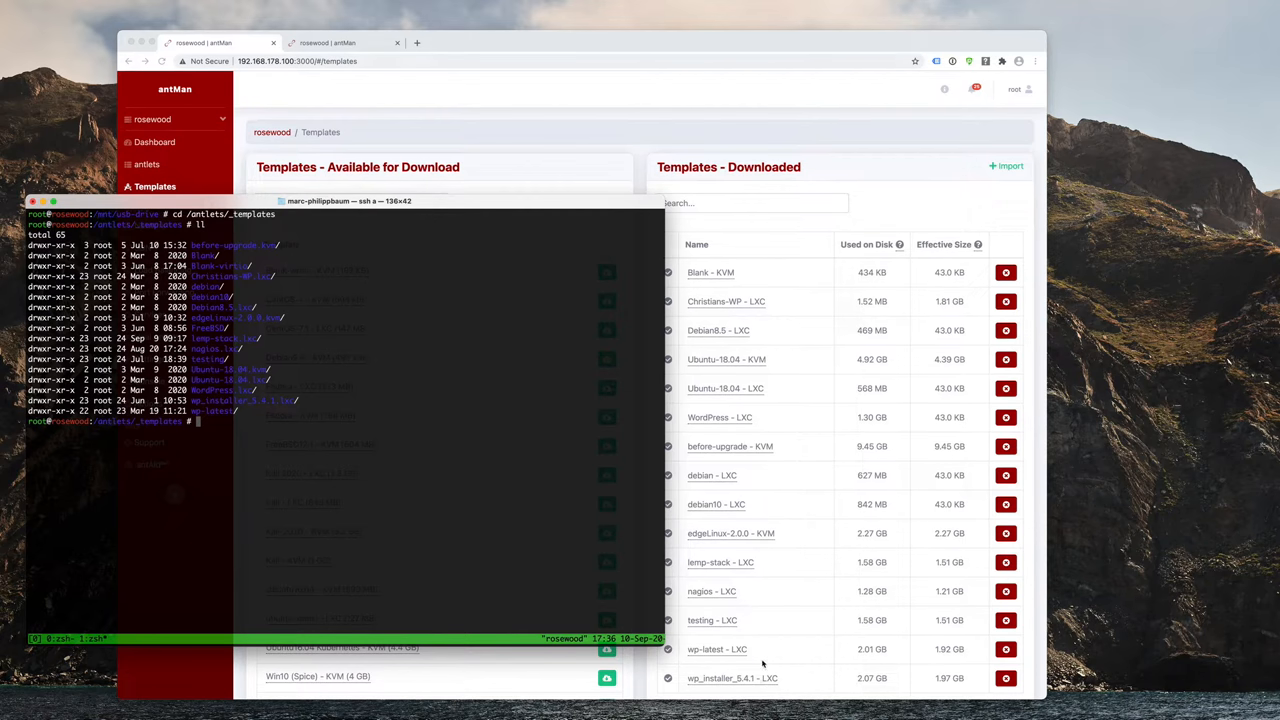
- Scroll the terminal output listing the /antlets/_templates template folders
scroll("down", 3)
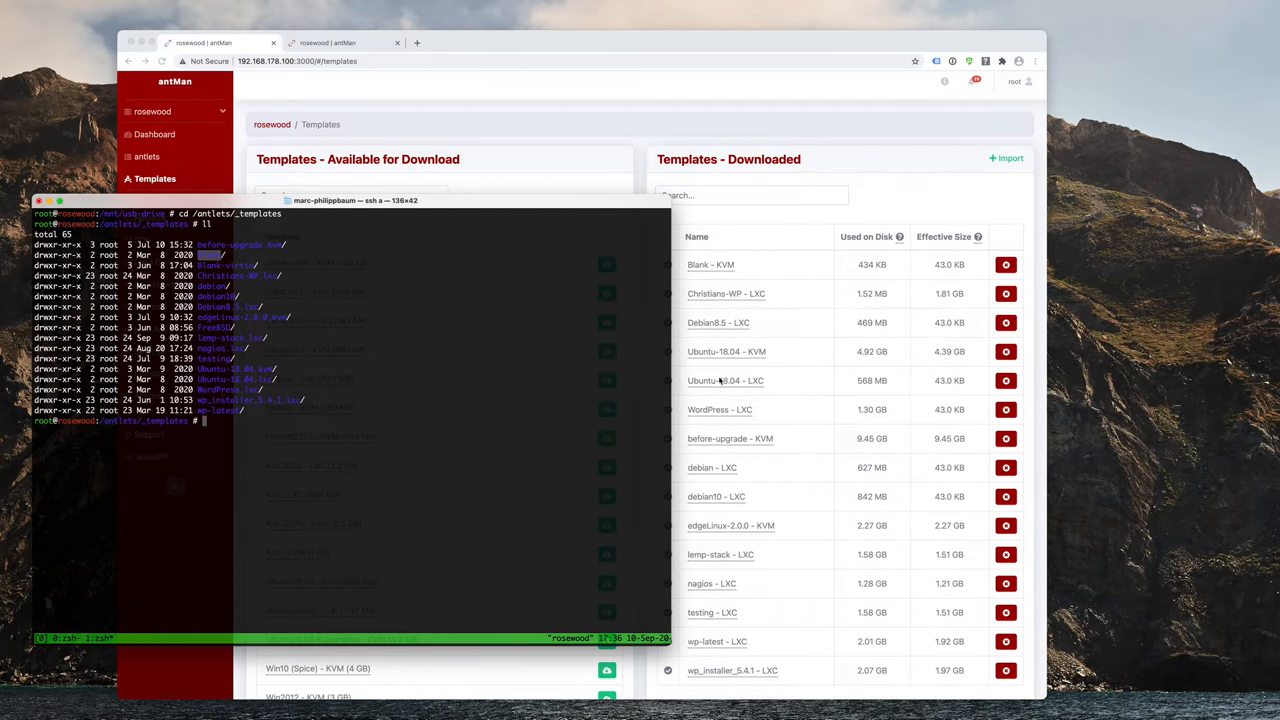
scroll("down", 3)
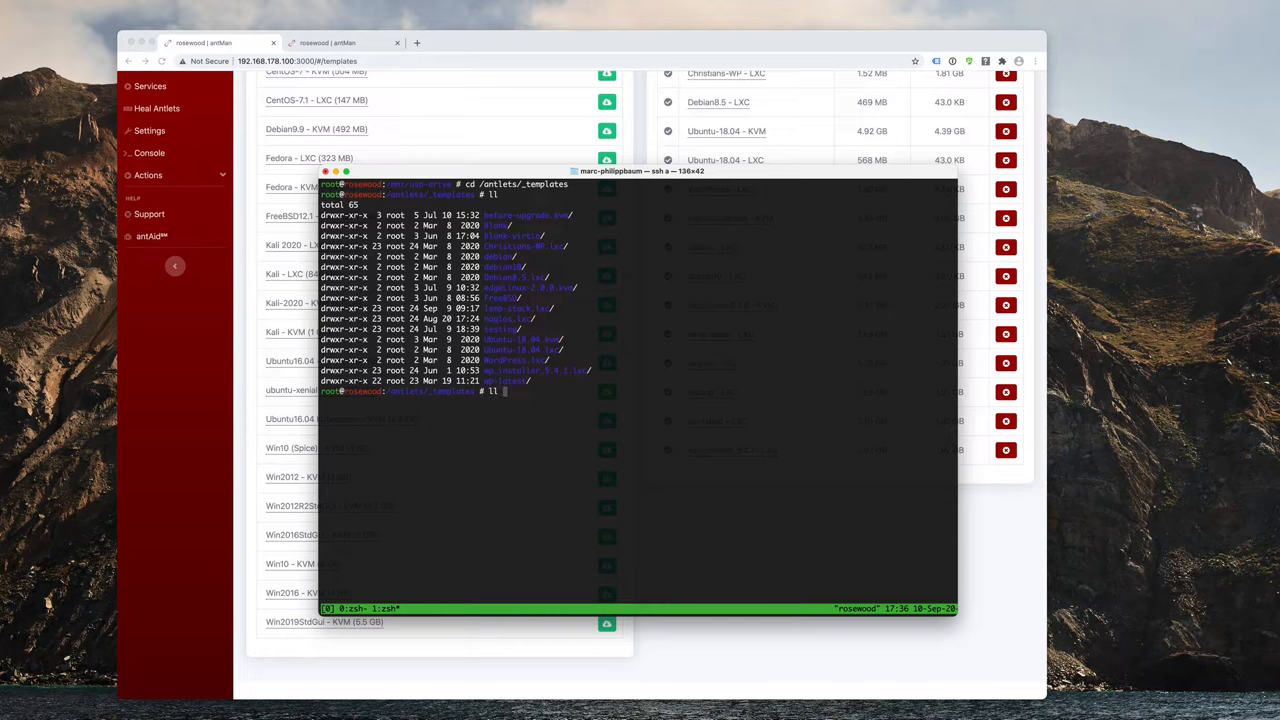
- List the contents of the nagios.lxc template folder with ll nagios.lxc/
type("n")
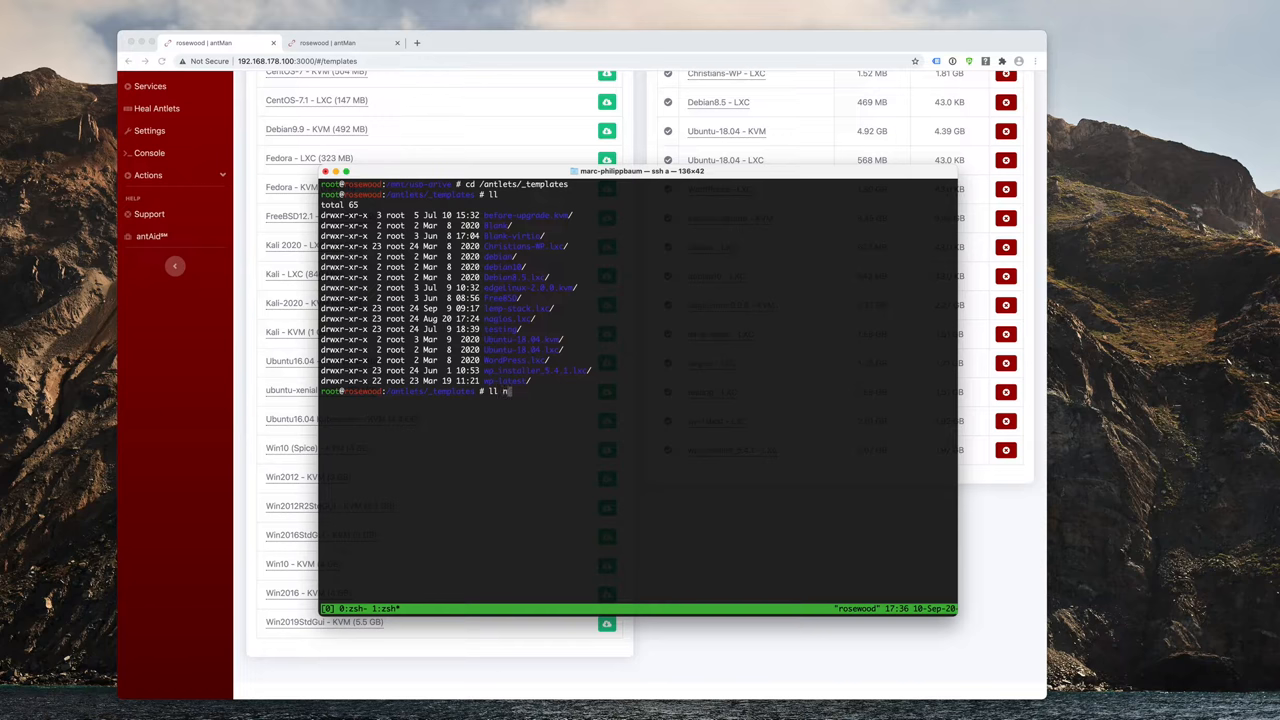
type("nagios.lxc/")
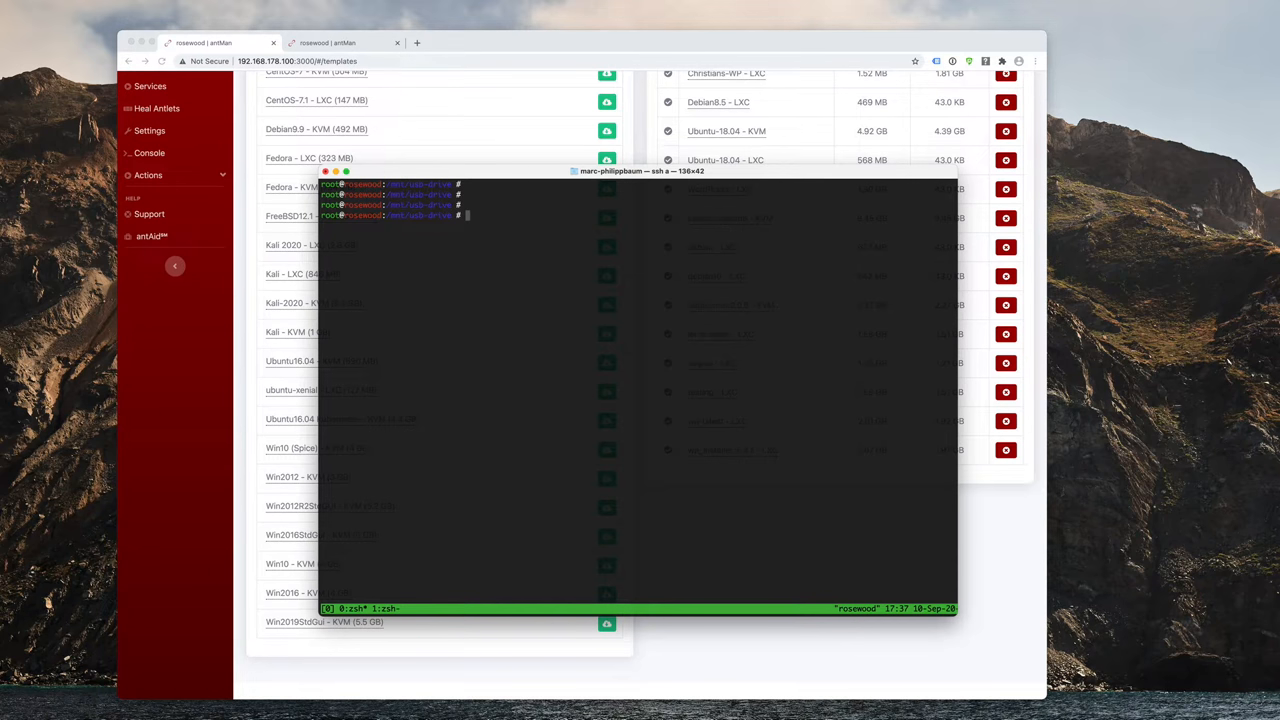
- Run ll to list the root filesystem, then relist /antlets/_templates
type("ll")
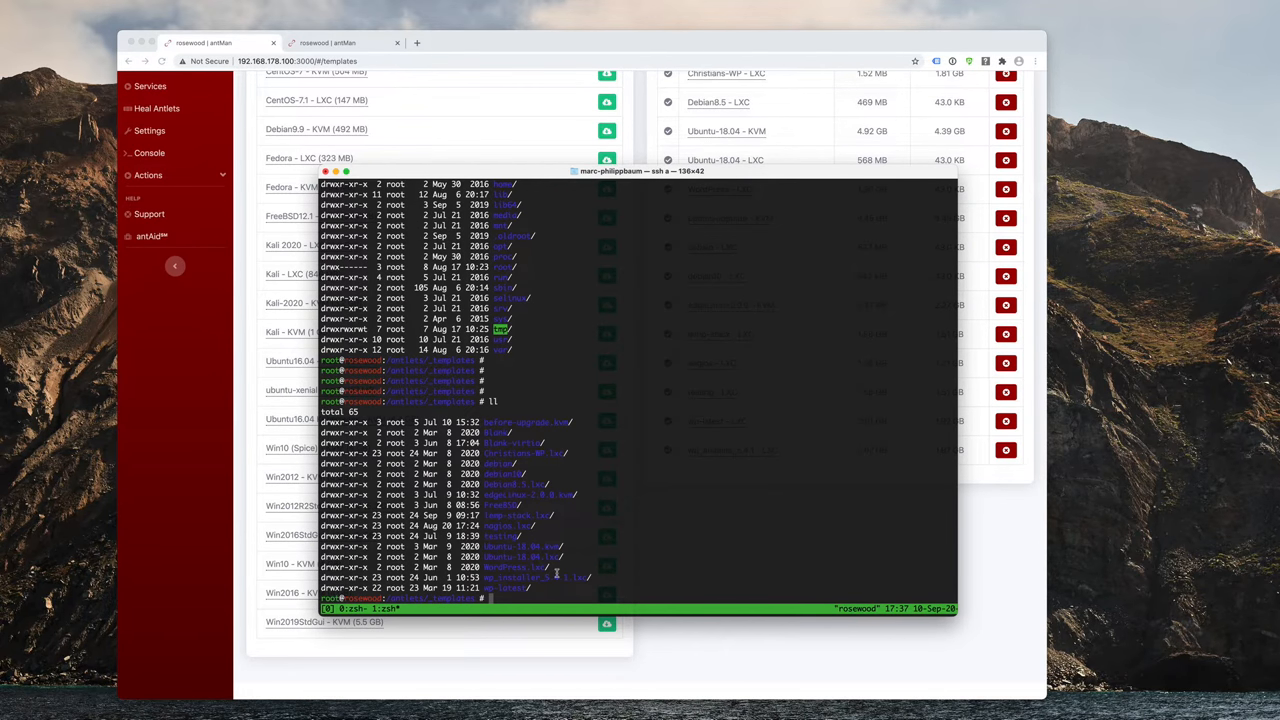
mouse_move(540, 306)
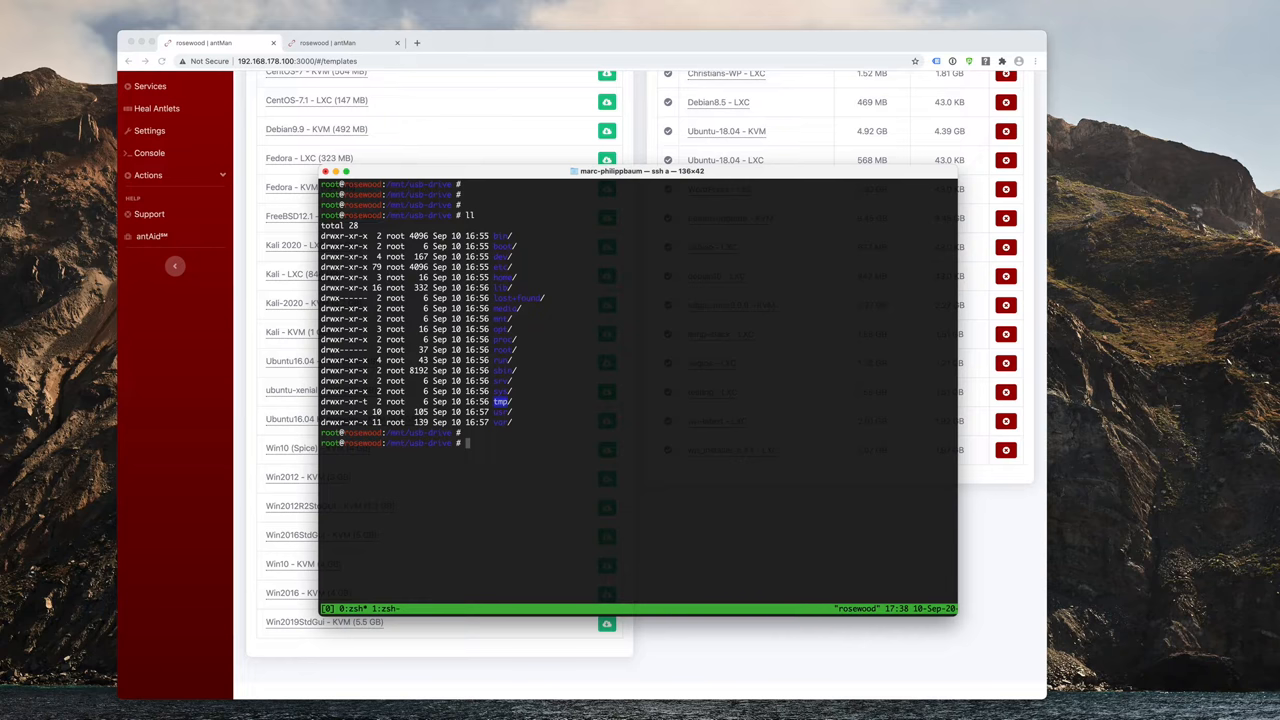
- Run zfs create antlets/_templates/my_custom_debian.lxc to make the template dataset
type("zf")
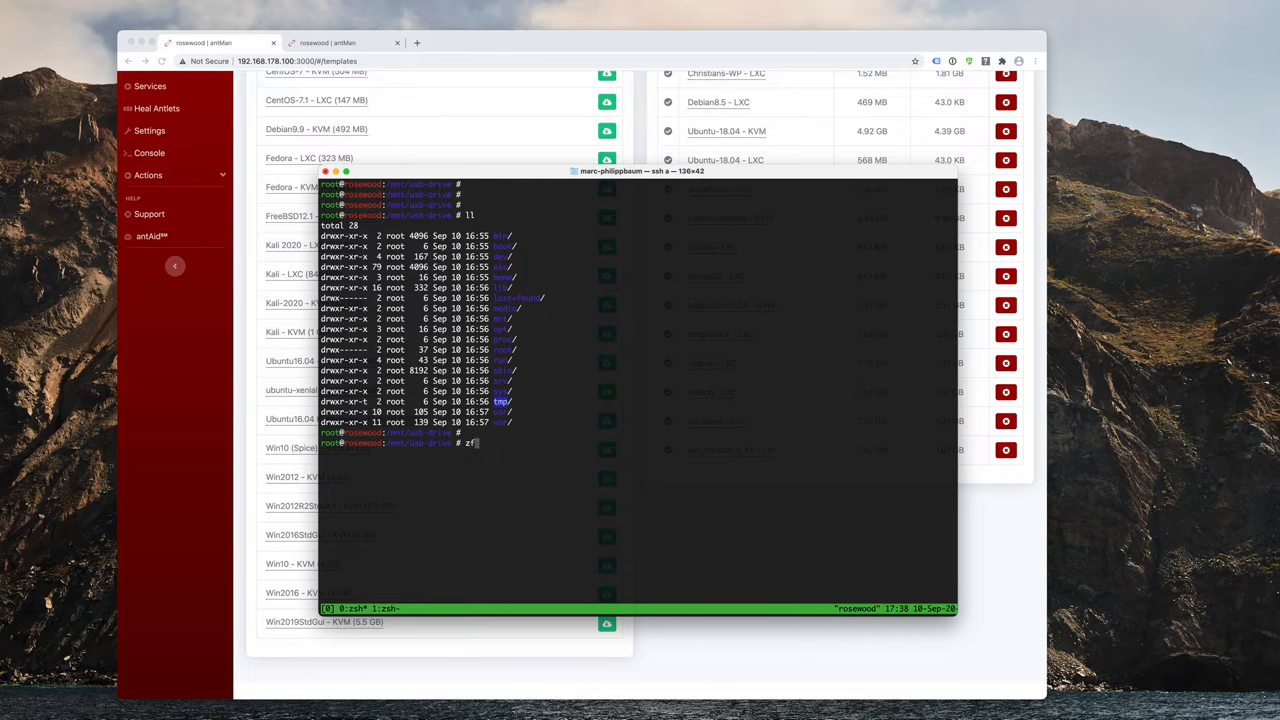
type("s")
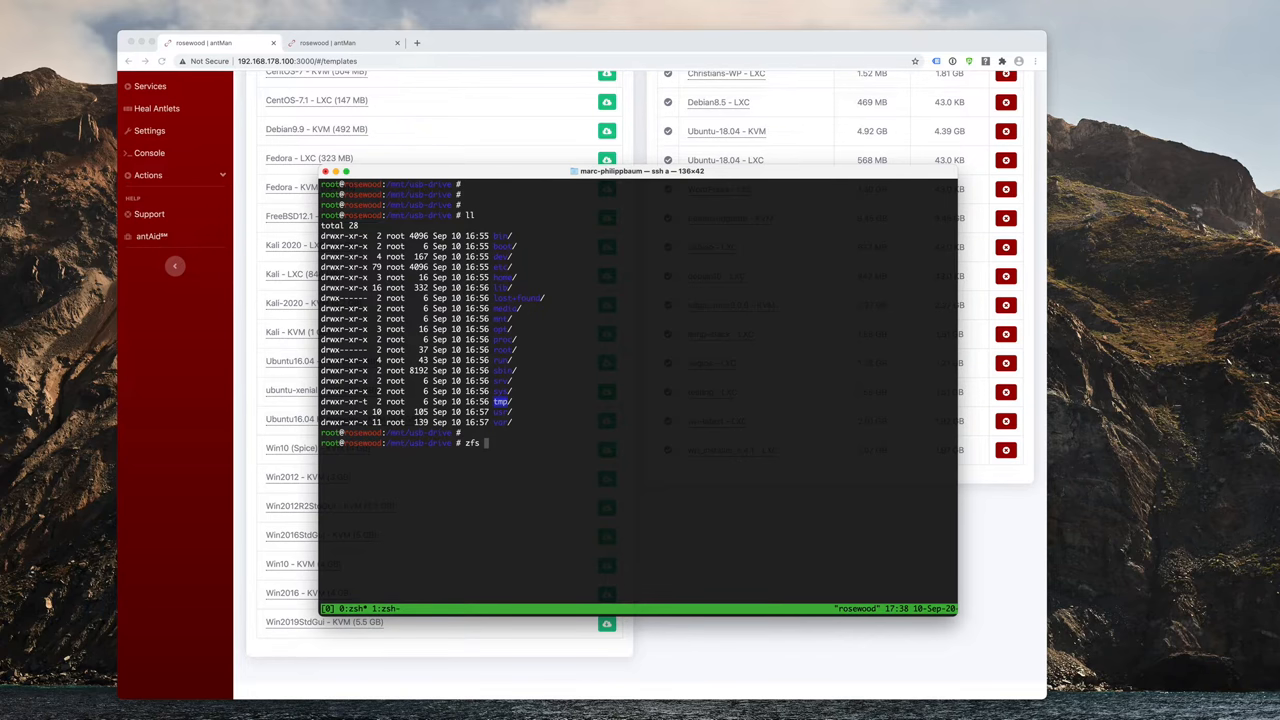
type("create antlets/")
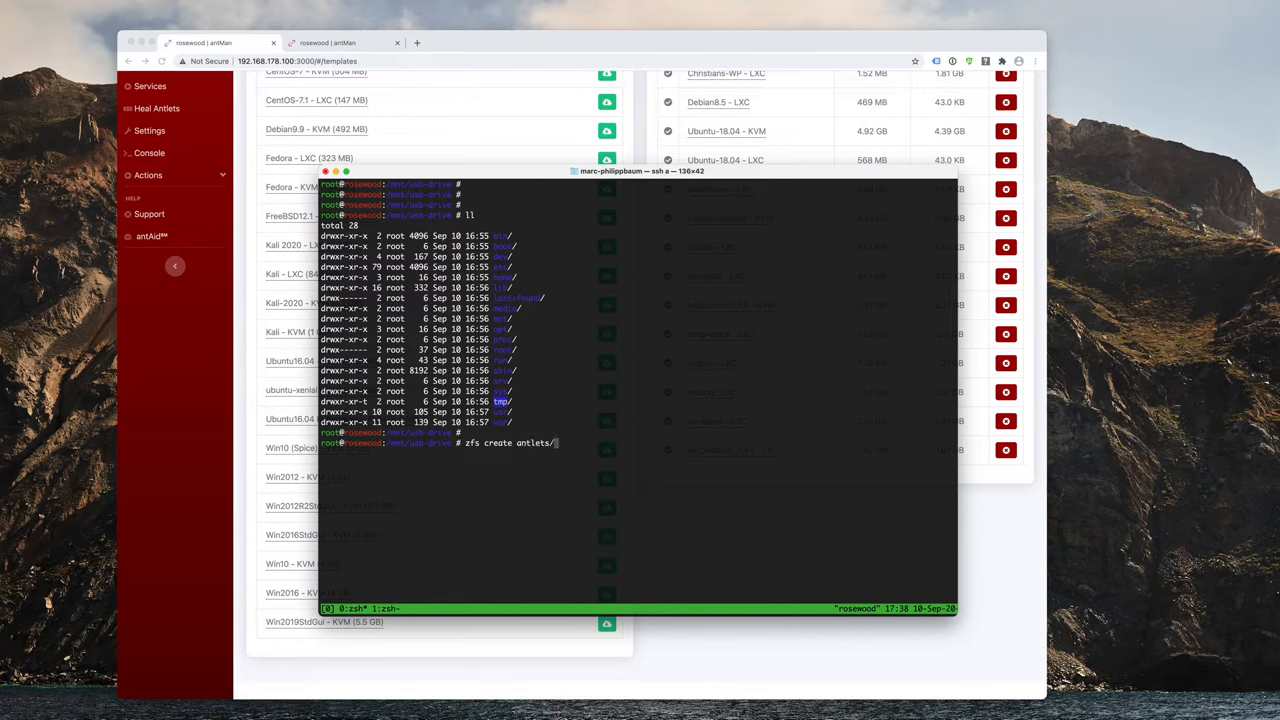
type("_templates/")
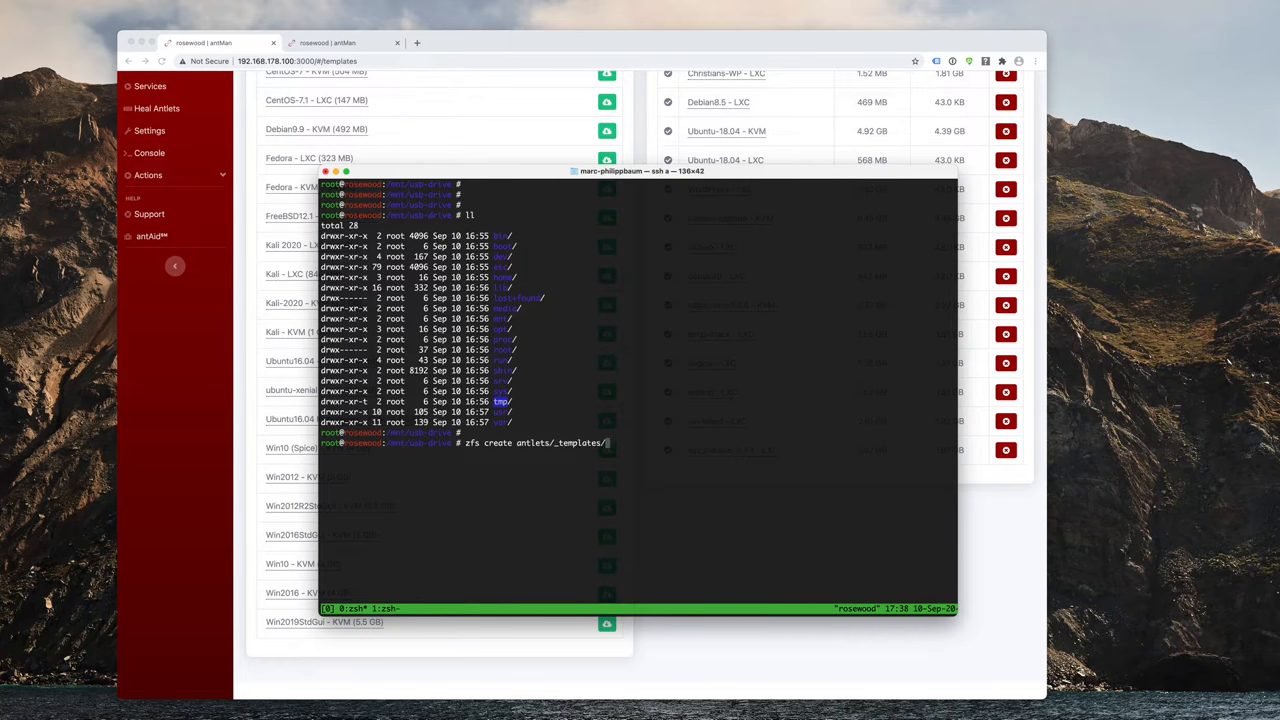
type("my_custom_de")
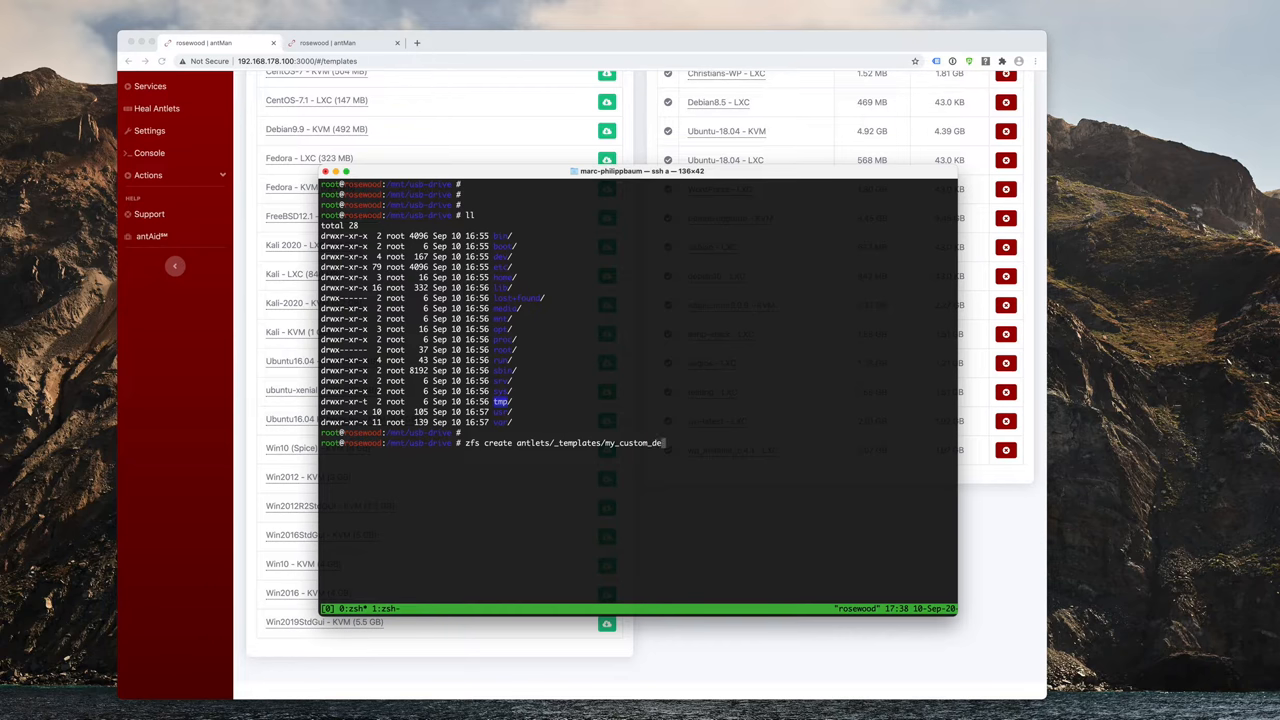
type("bian")
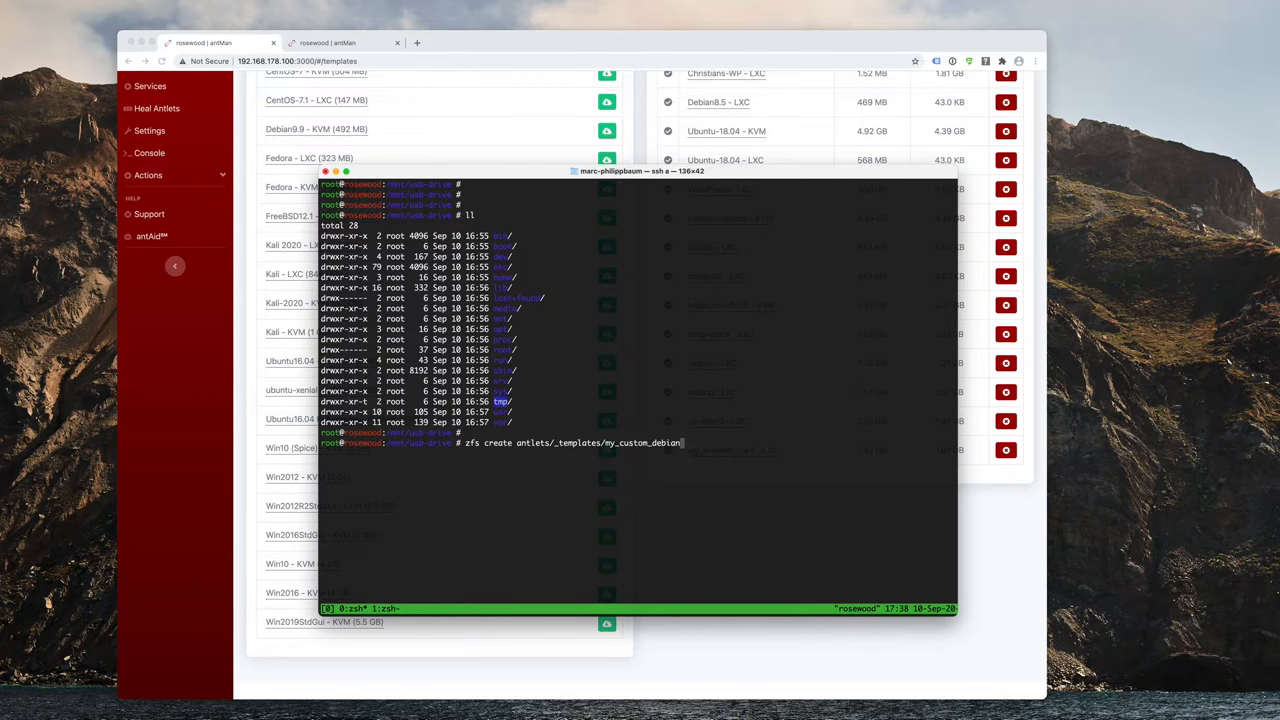
type(".lxc")
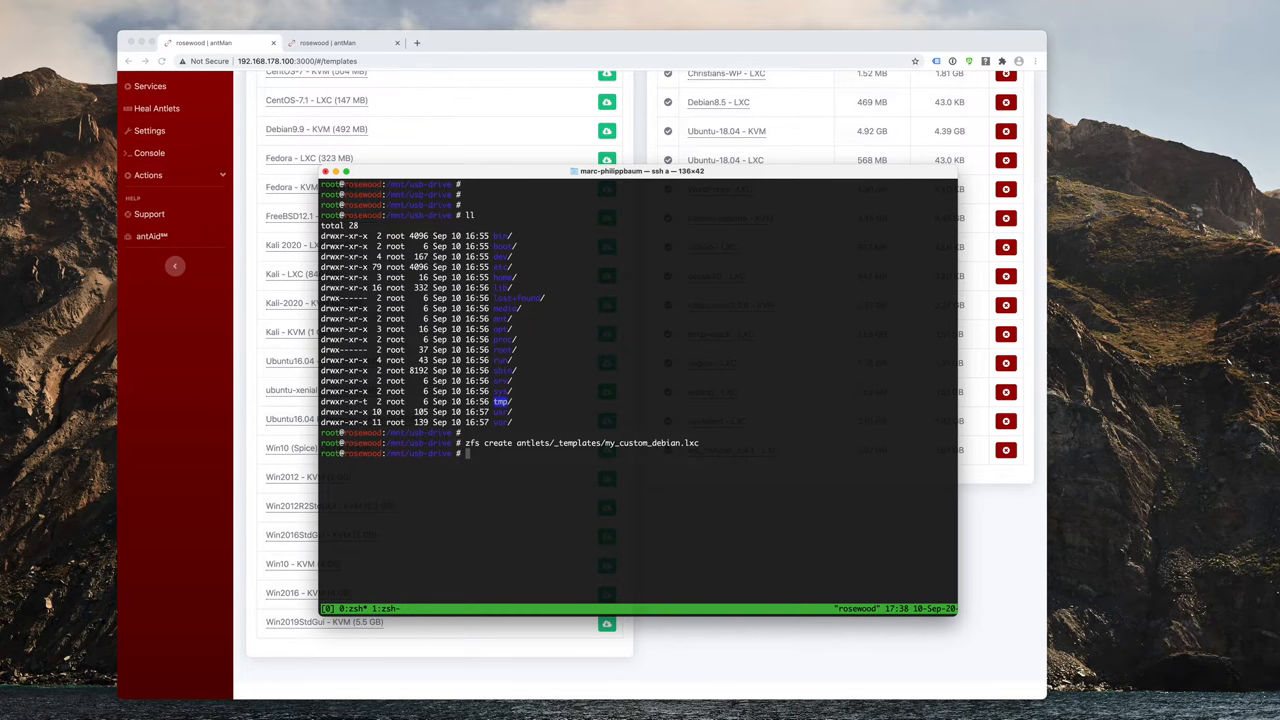
- Recursively copy ./* from /mnt/usb-drive into /antlets/_templates/my_custom_debian.lxc/
type("cp")
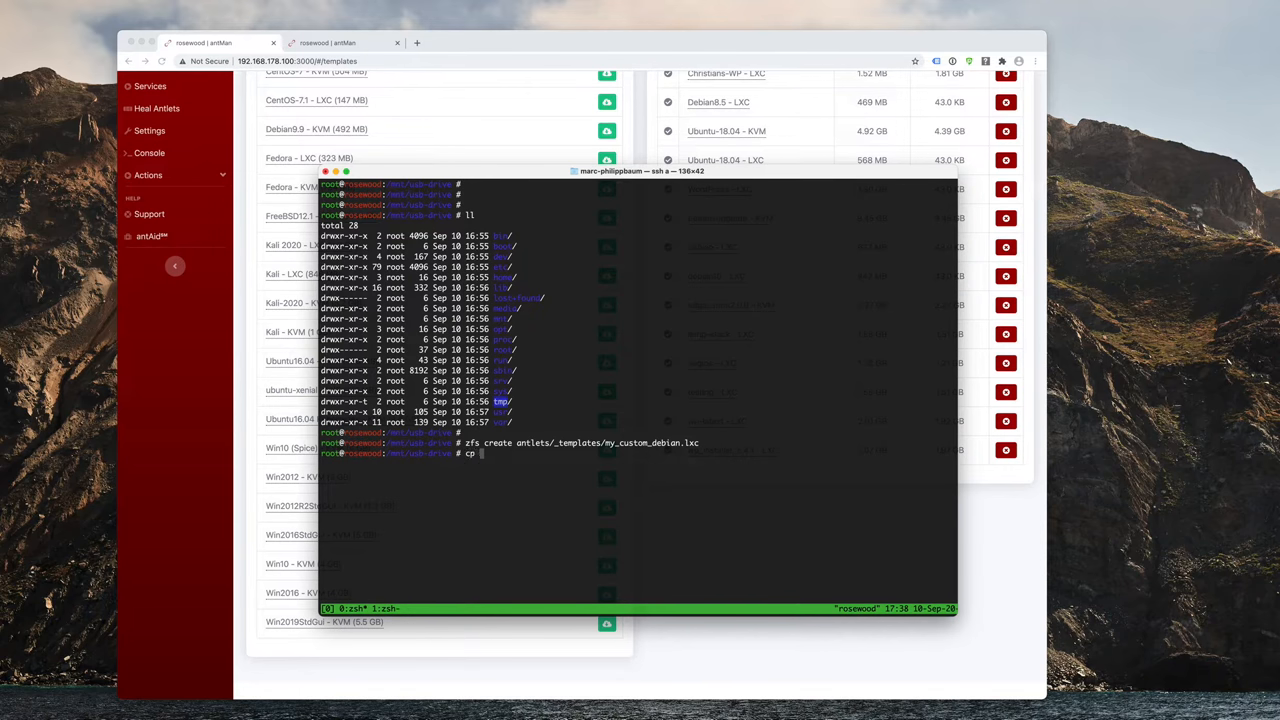
type("-r")
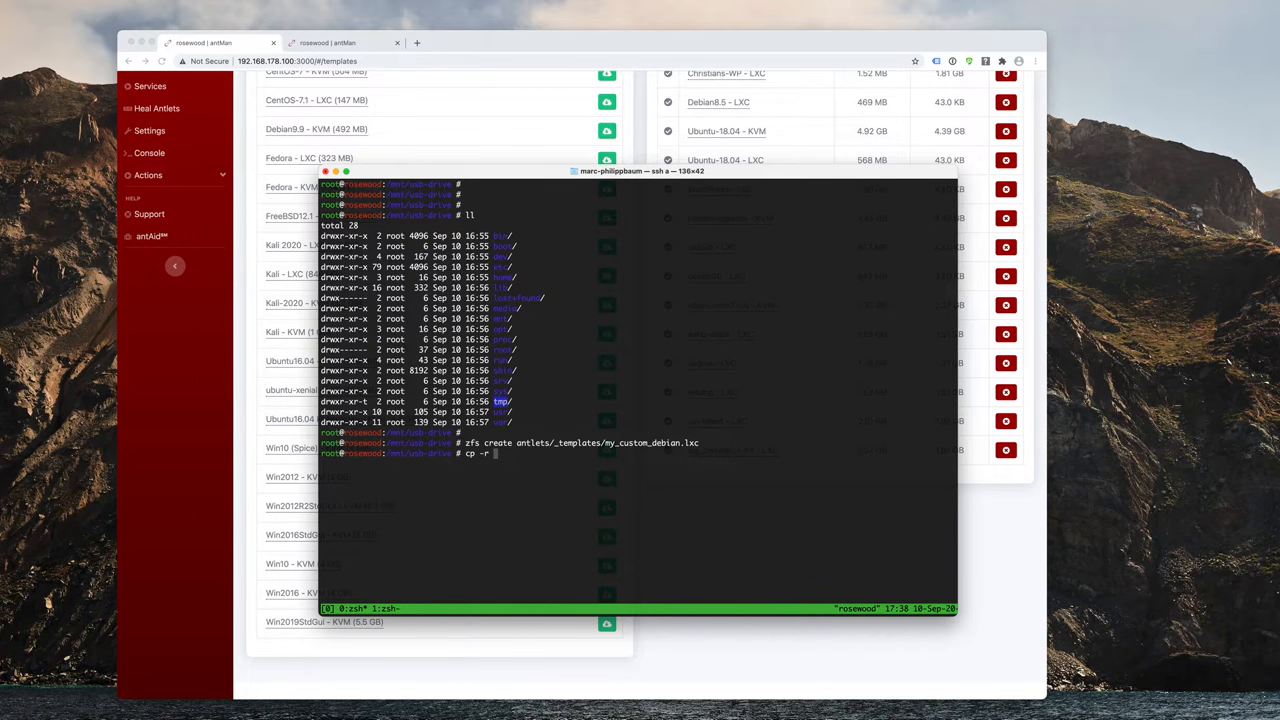
type("./")
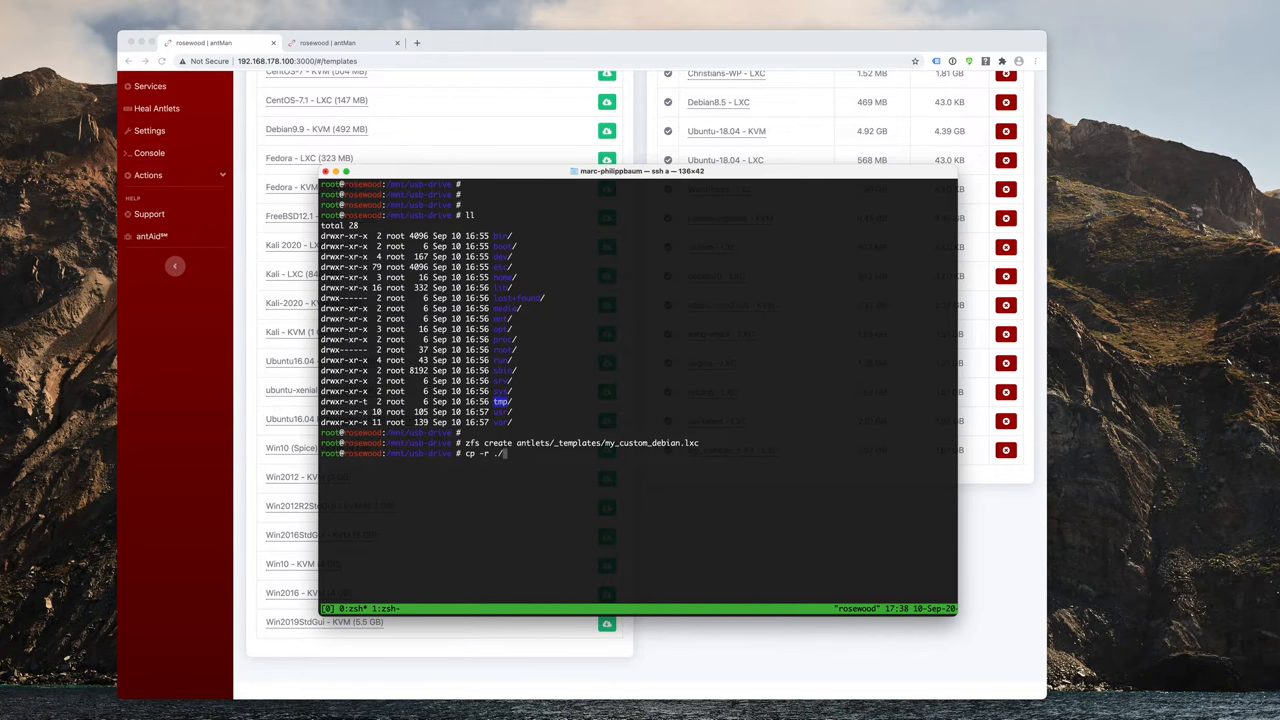
type("*/")
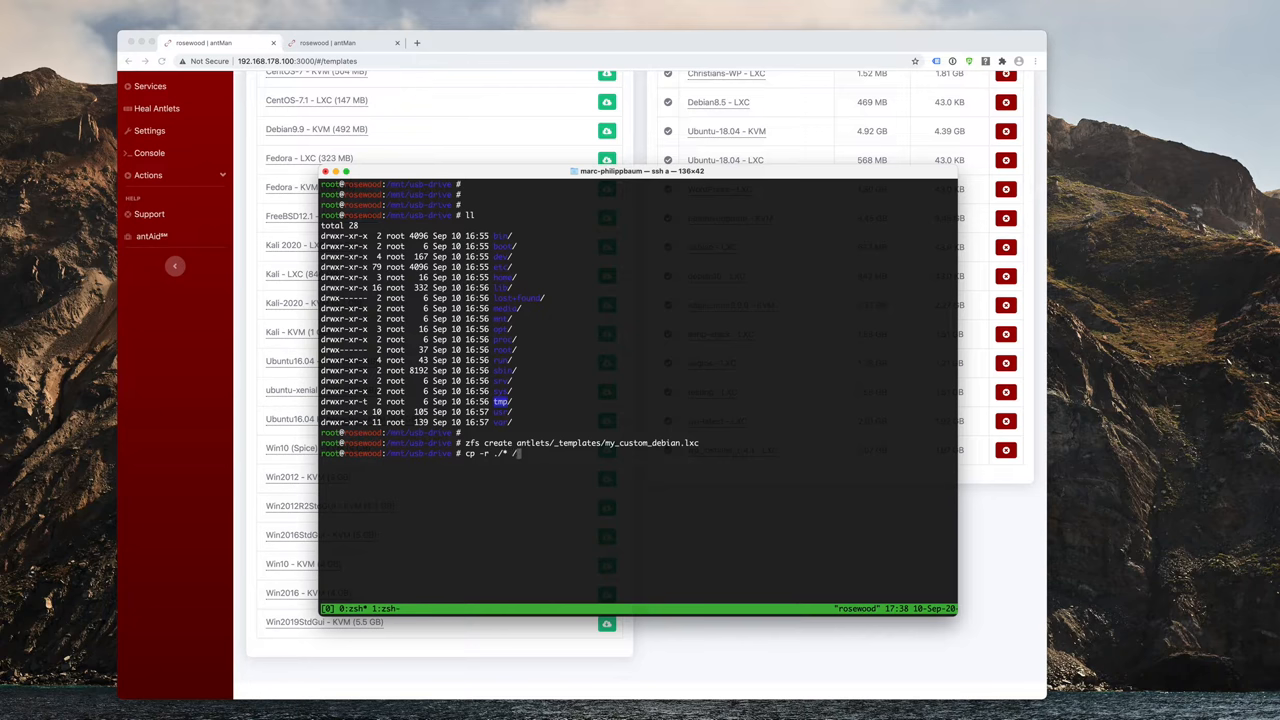
type("antlets/")
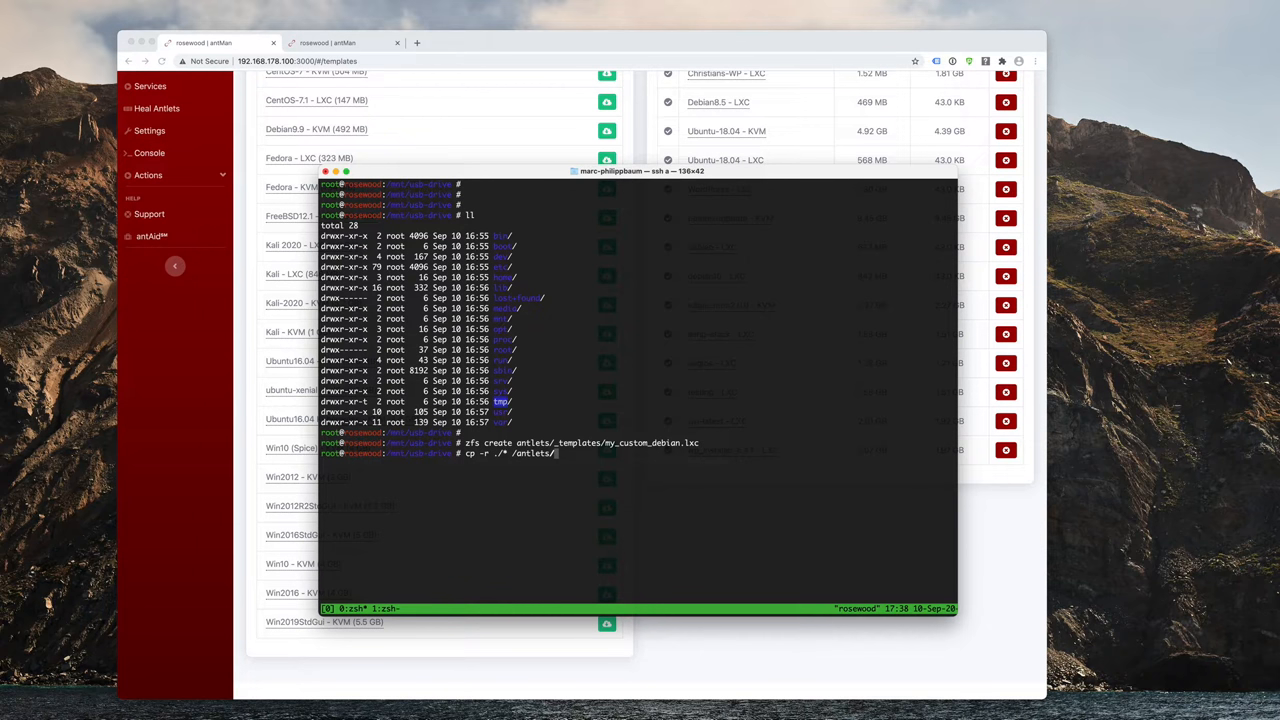
type("_templates/my_custom_debian.lxc/")
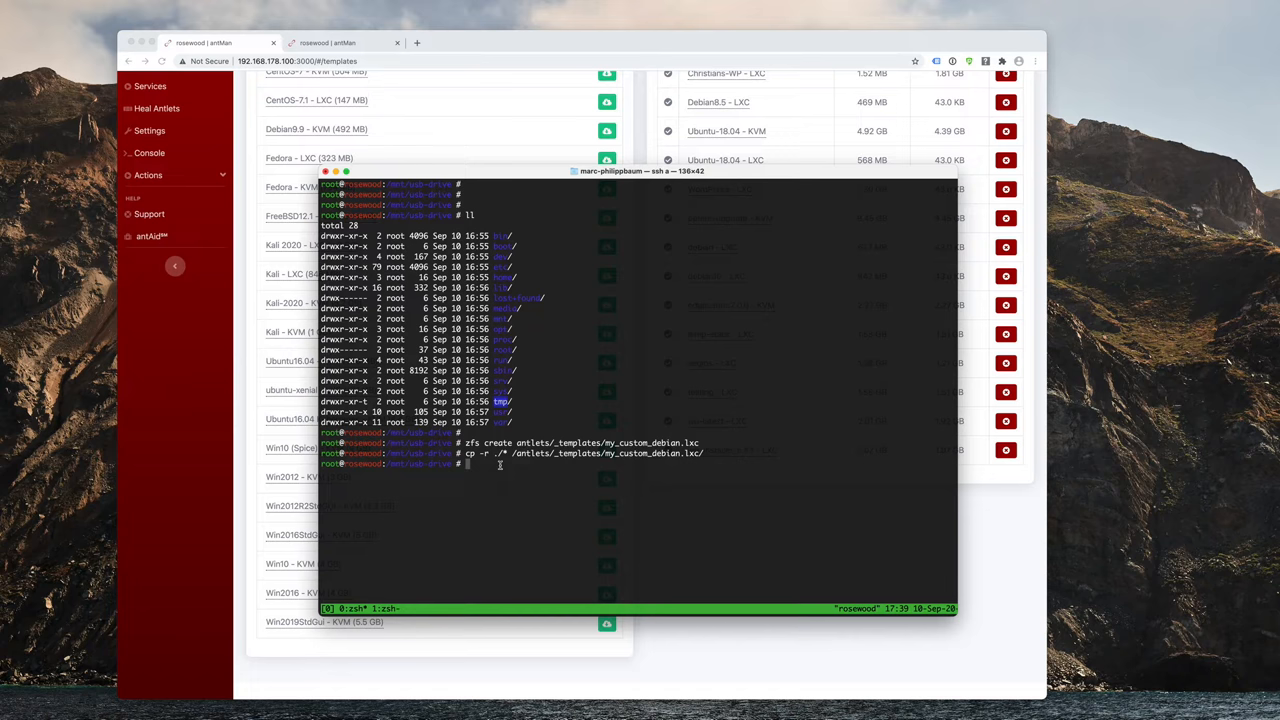
- Snapshot antlets/_templates/my_custom_debian.lxc@snap, then move the terminal aside to reveal antMan
type("zfs")
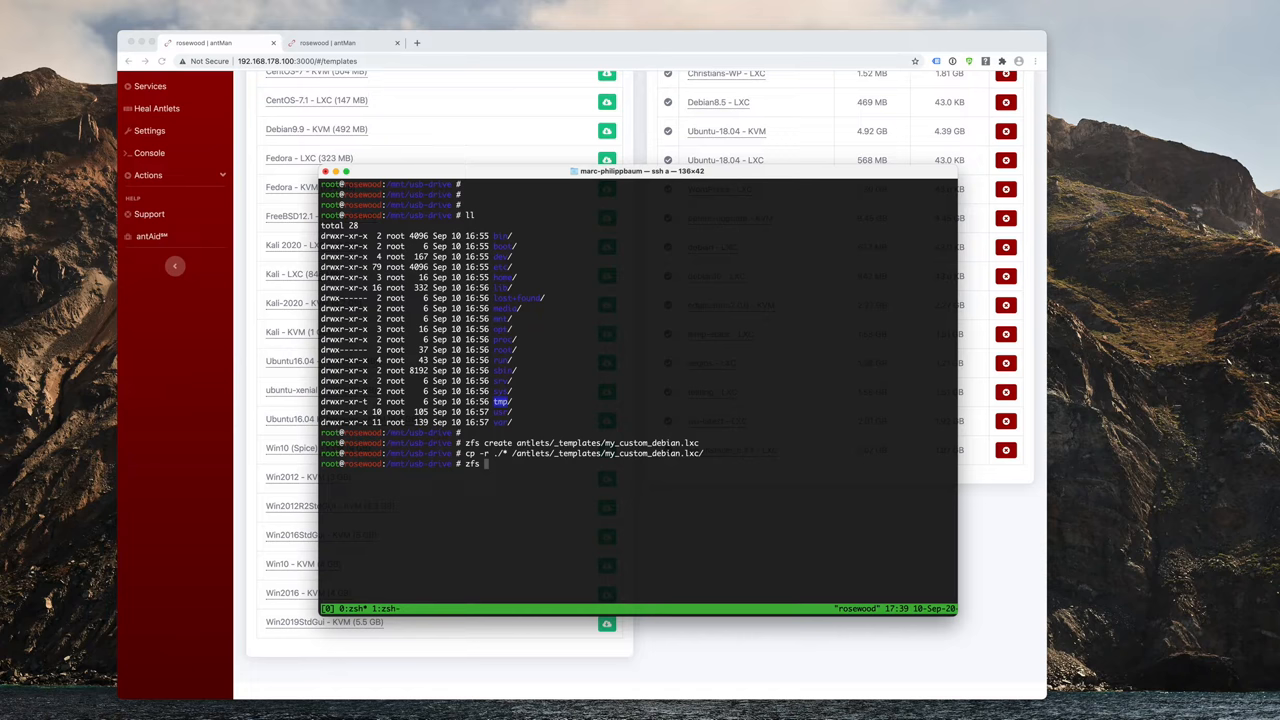
type("snapshot")
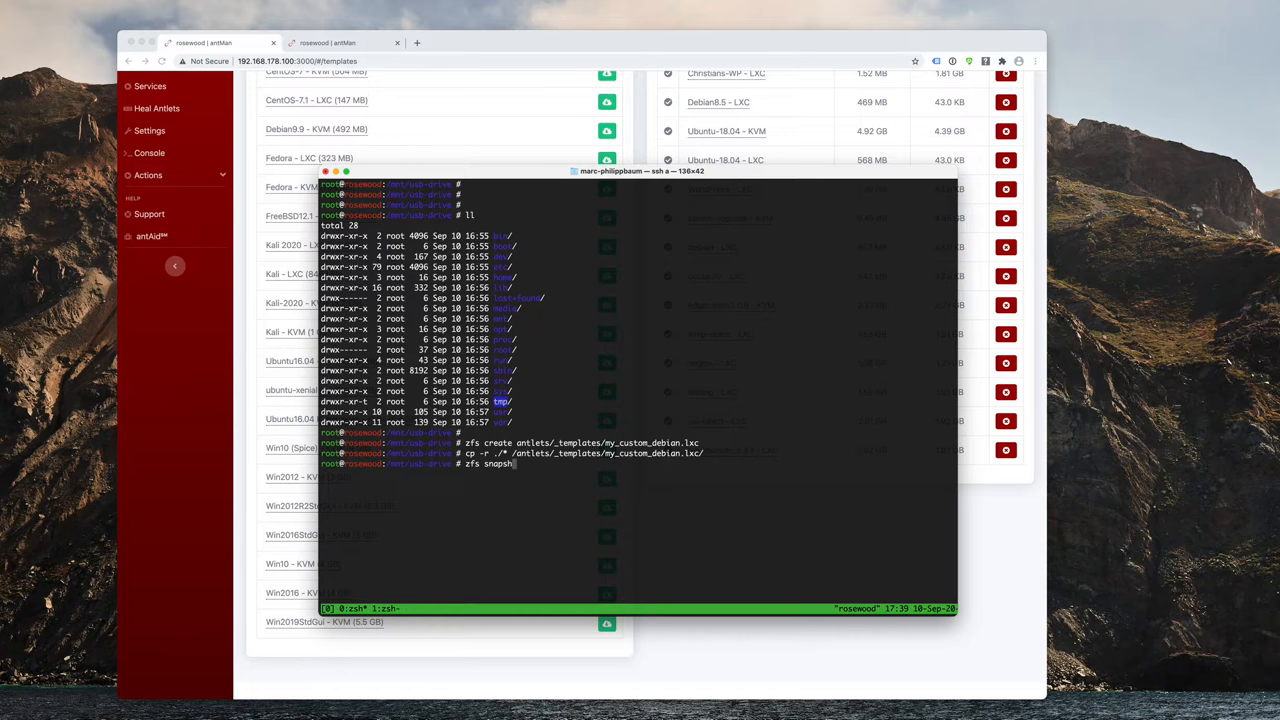
type("ot antlets/_templates/my_custom_debian.lxc@snap")
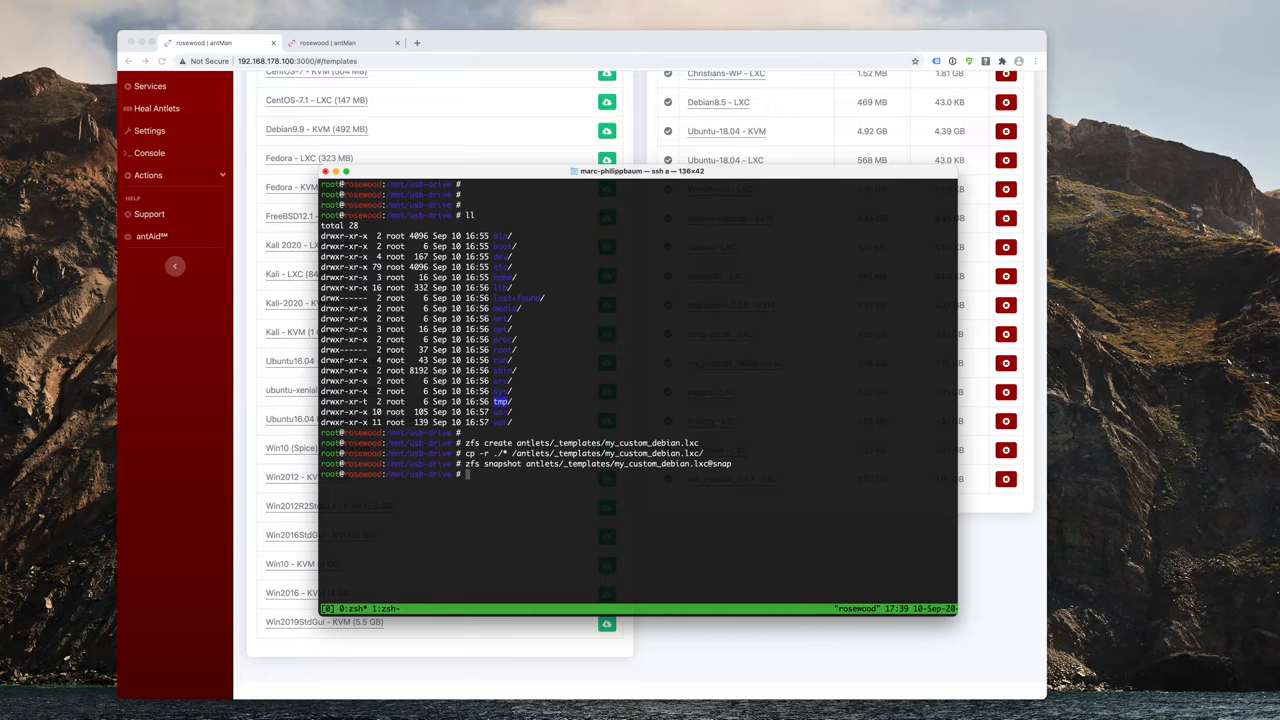
mouse_move(764, 186)
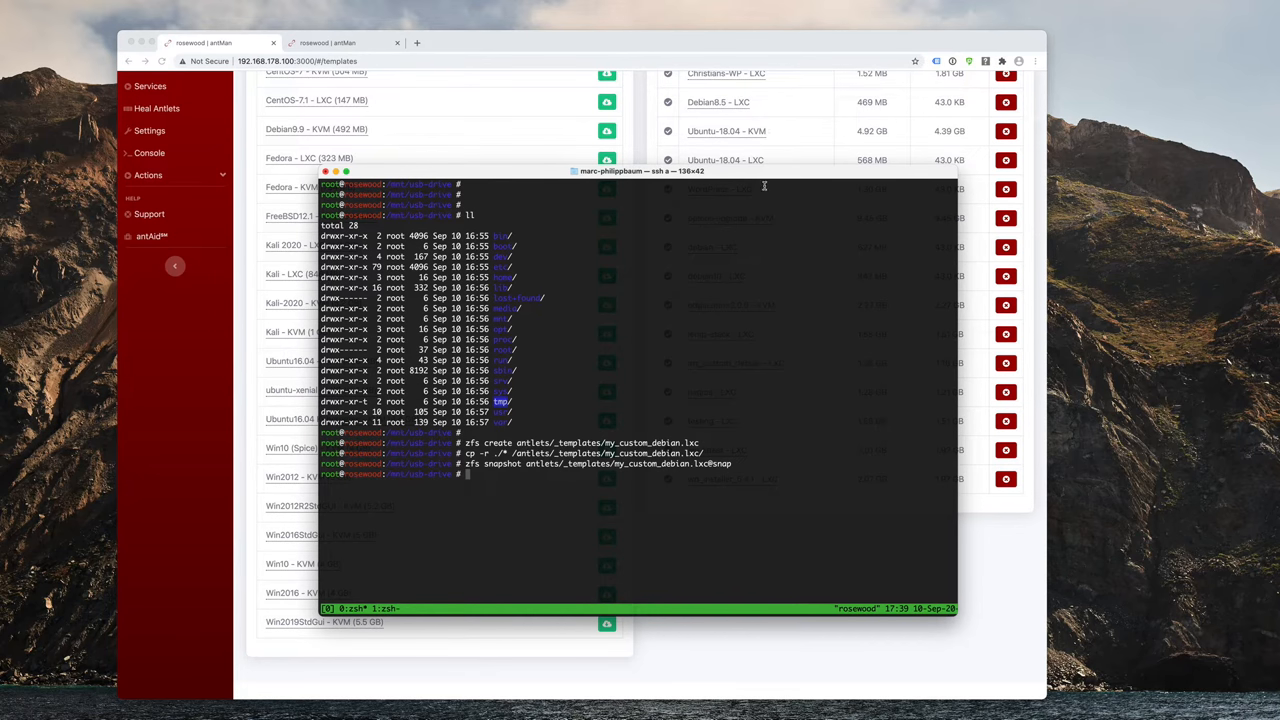
left_click_drag(640, 171, 320, 188)
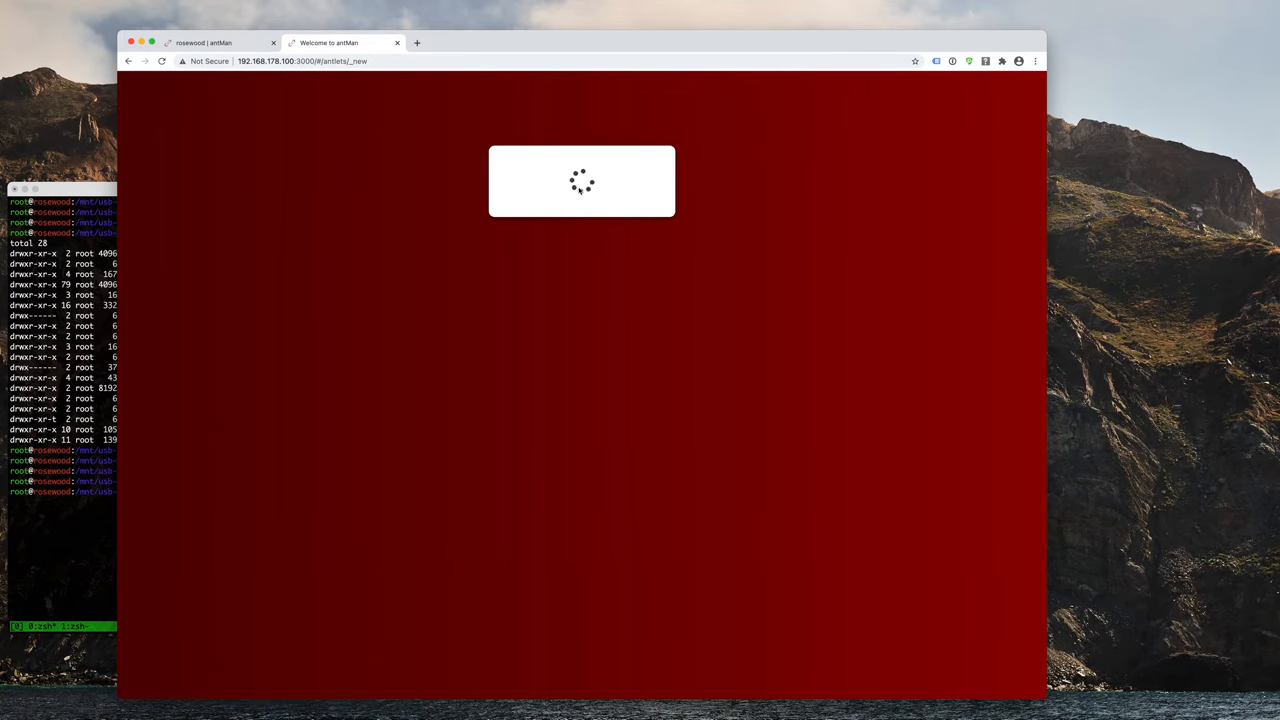
- Choose my_custom_debian - LXC as the template and focus the Name field
left_click(760, 217)
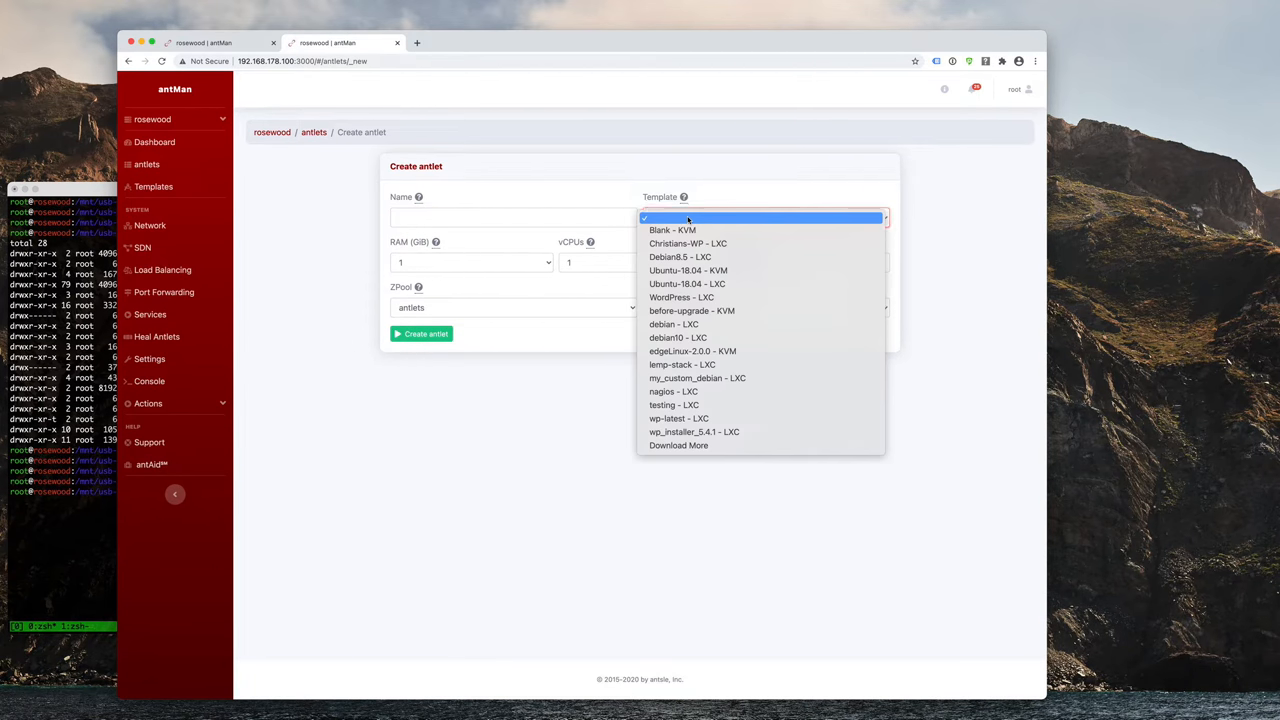
mouse_move(707, 311)
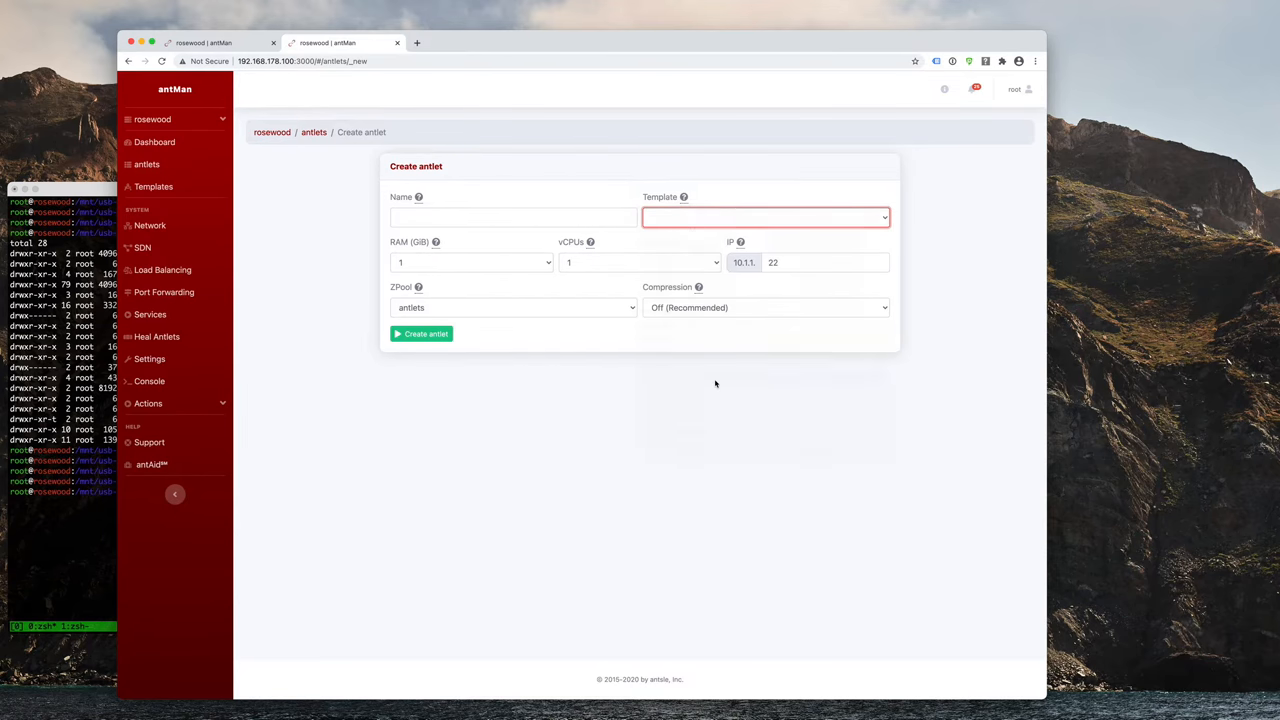
left_click(765, 217)
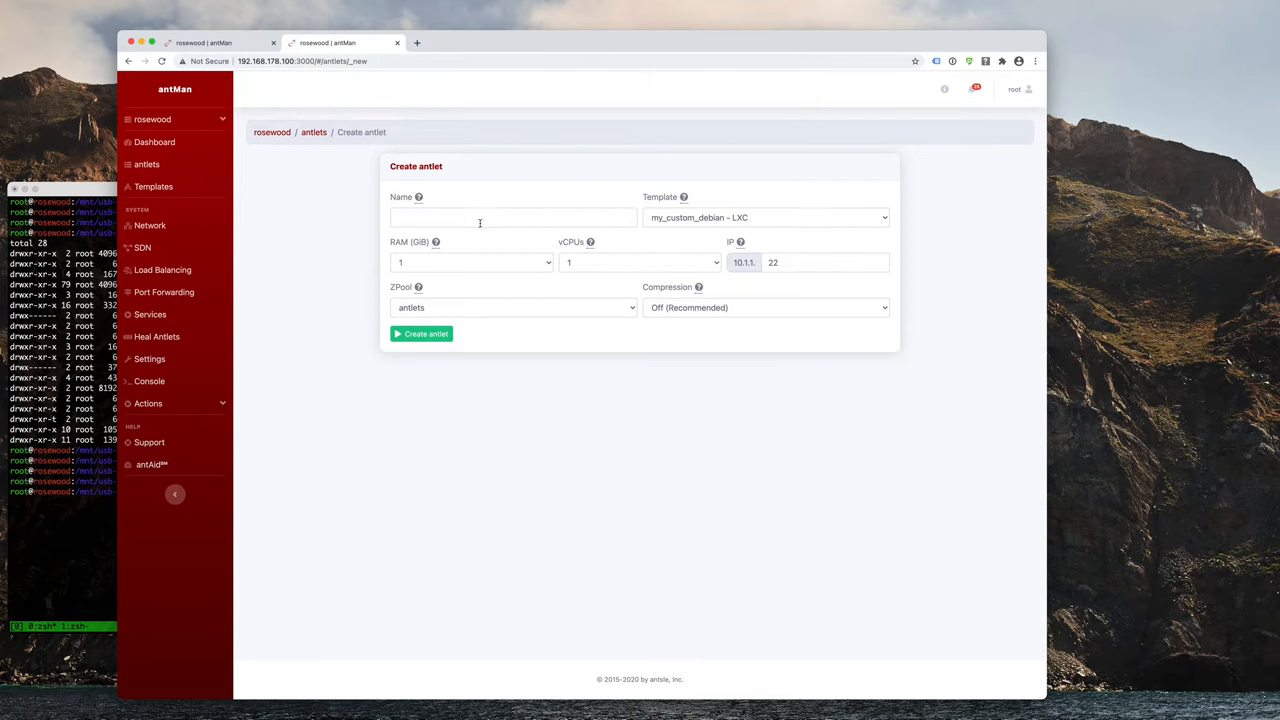
left_click(513, 217)
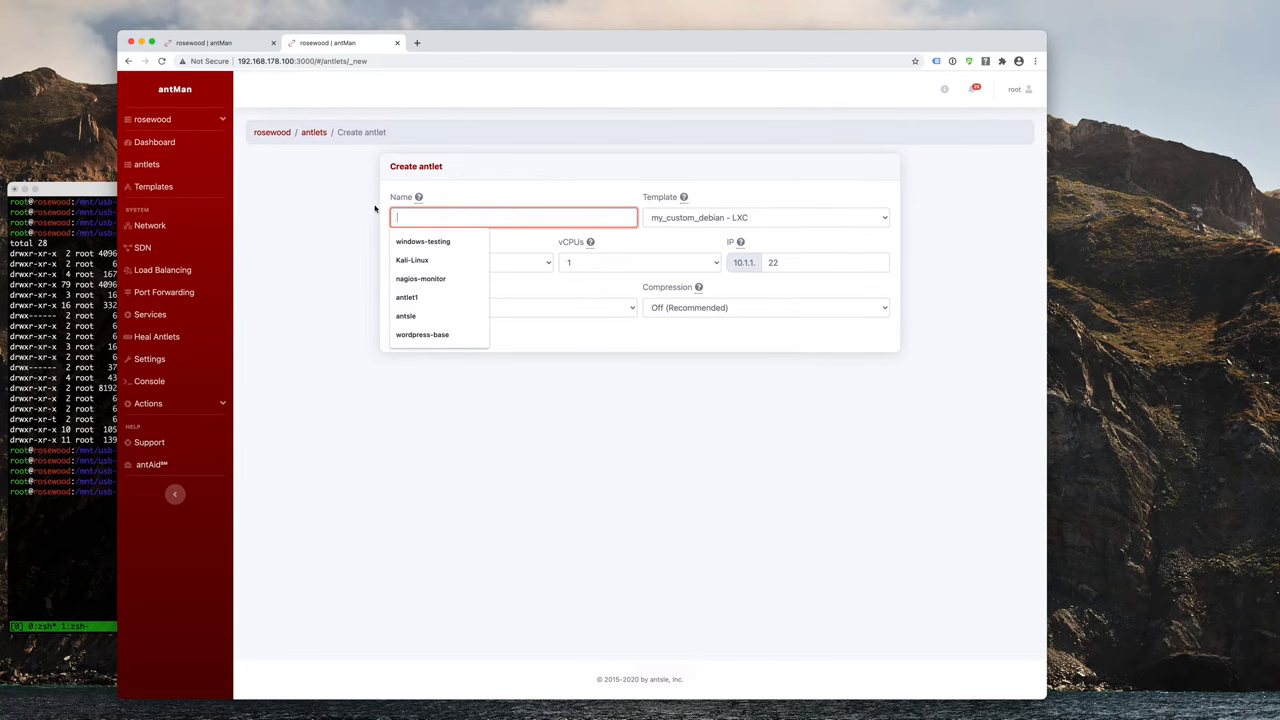
mouse_move(475, 205)
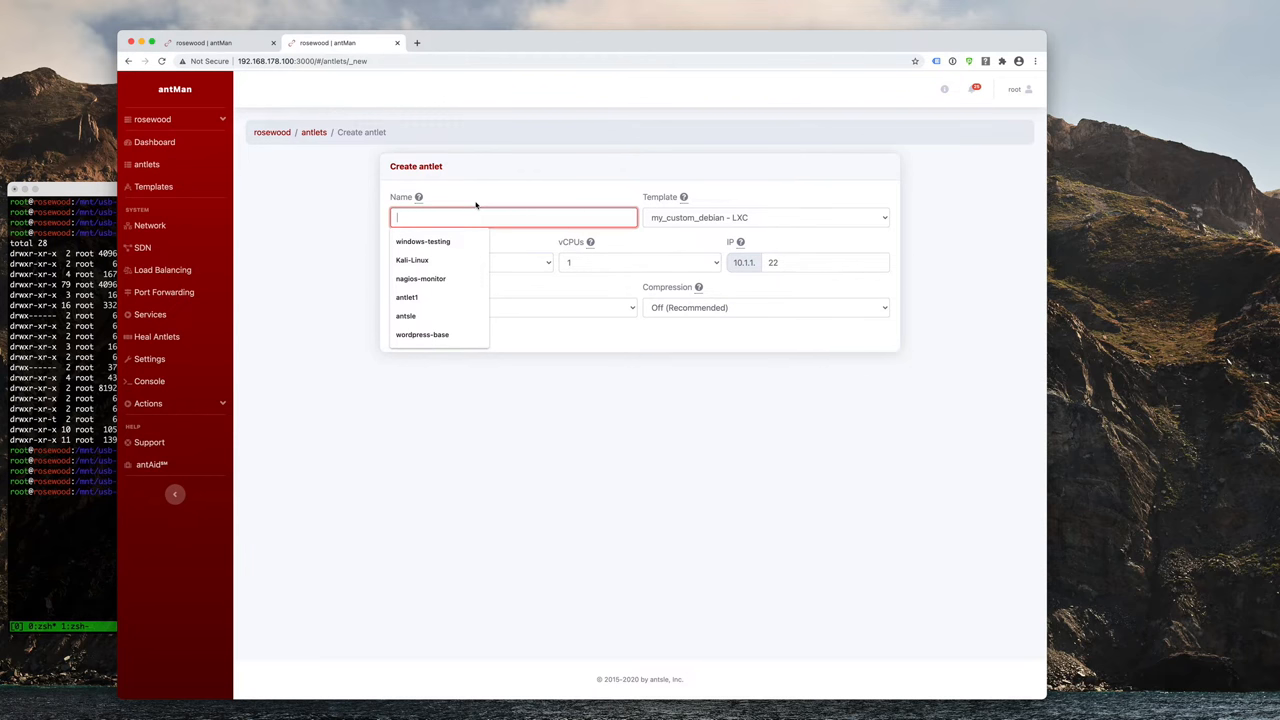
- Name the antlet my-first-lxc with 2 GiB RAM and 2 vCPUs, and create it
type("my")
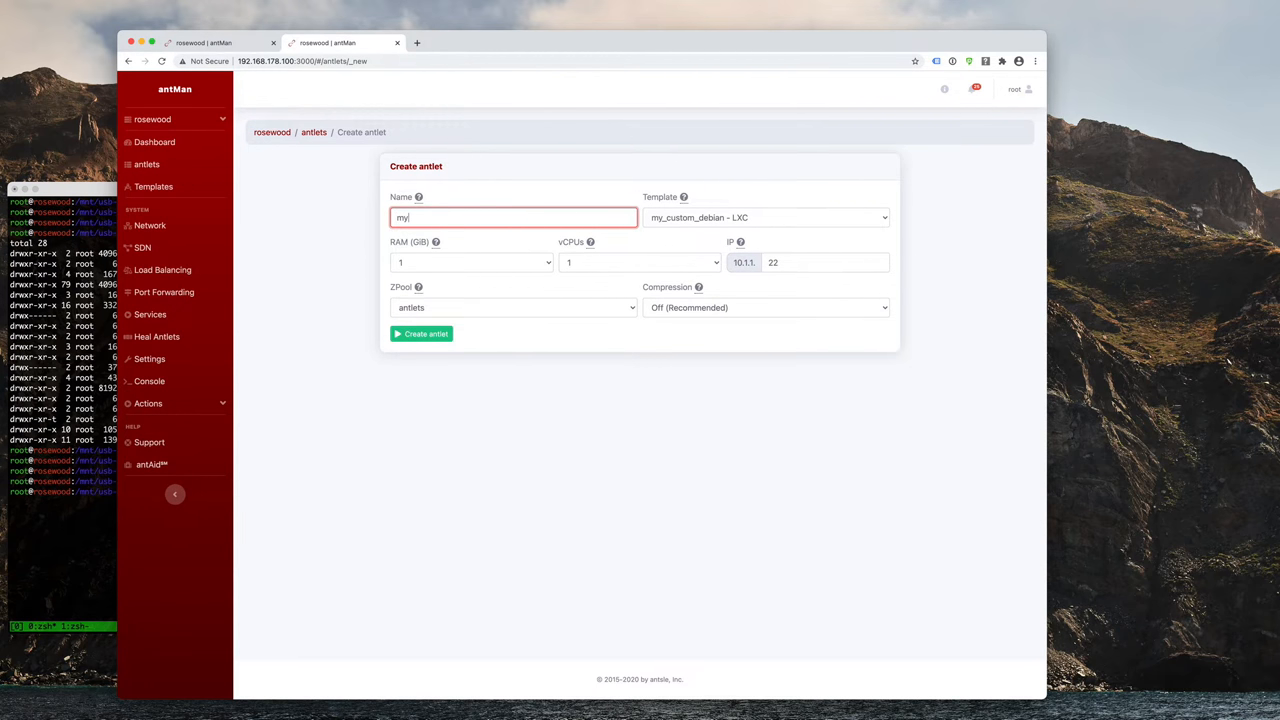
type("-first-lxc")
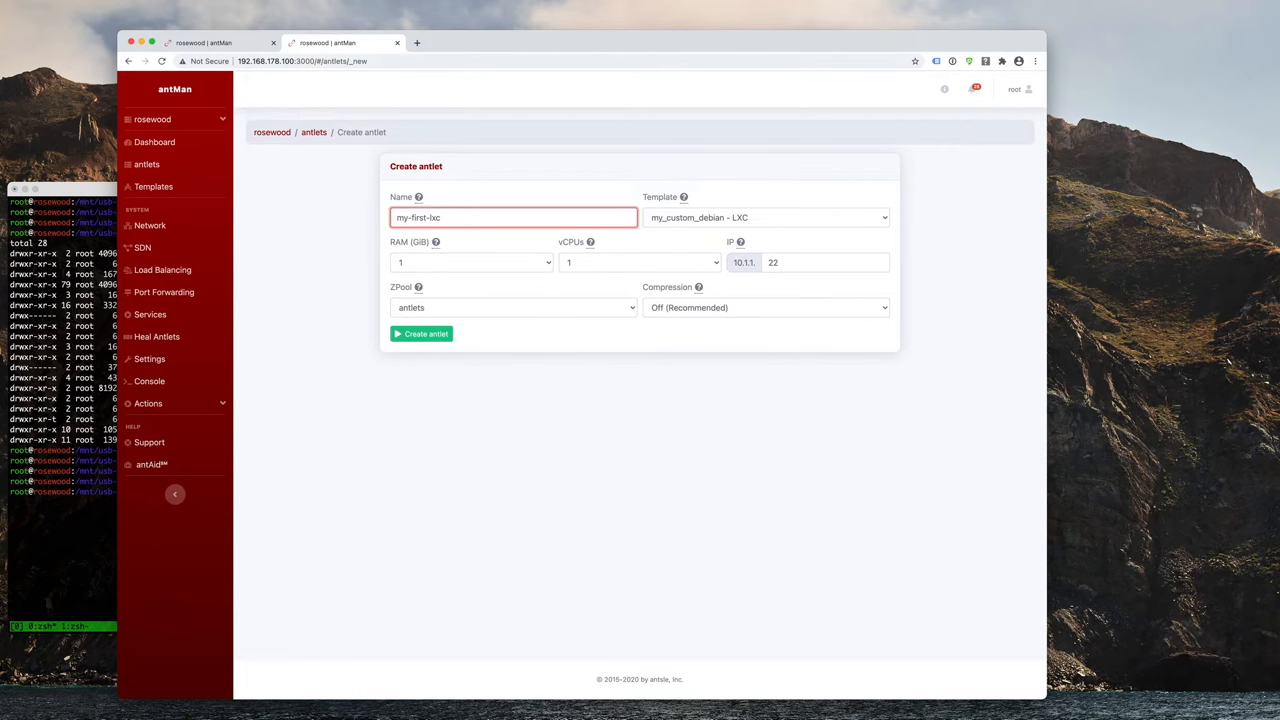
left_click(471, 262)
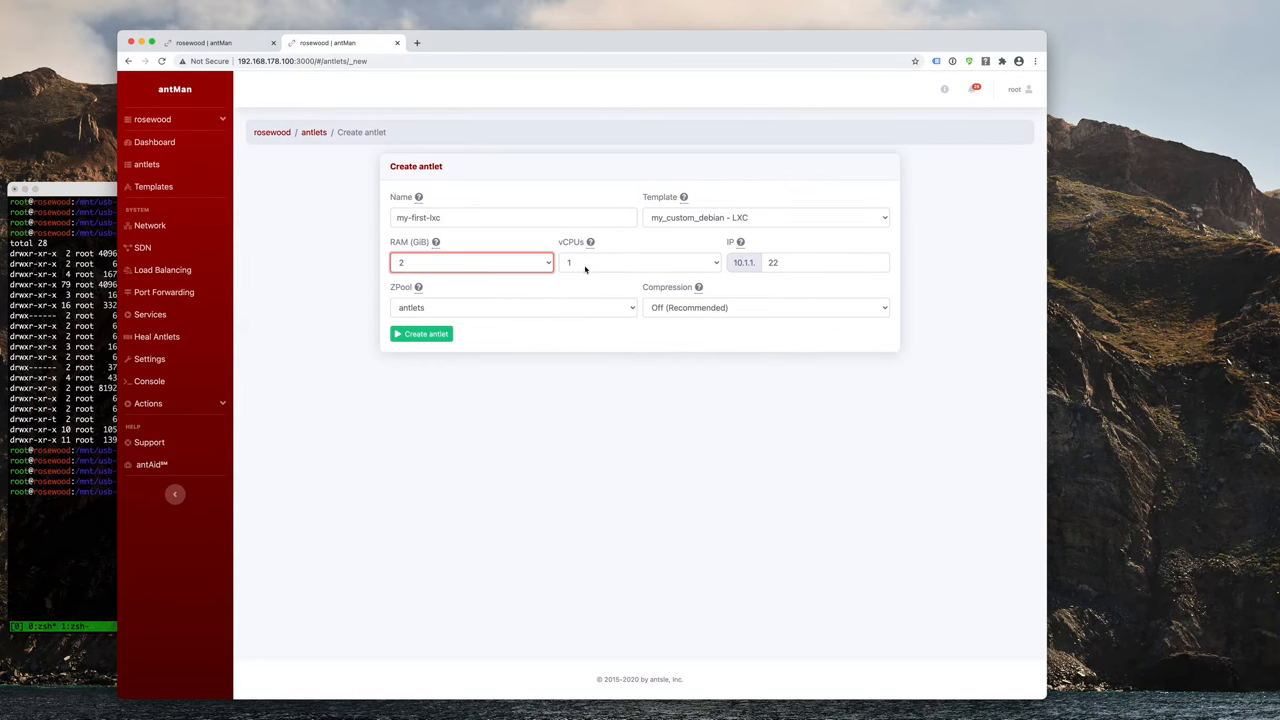
left_click(640, 262)
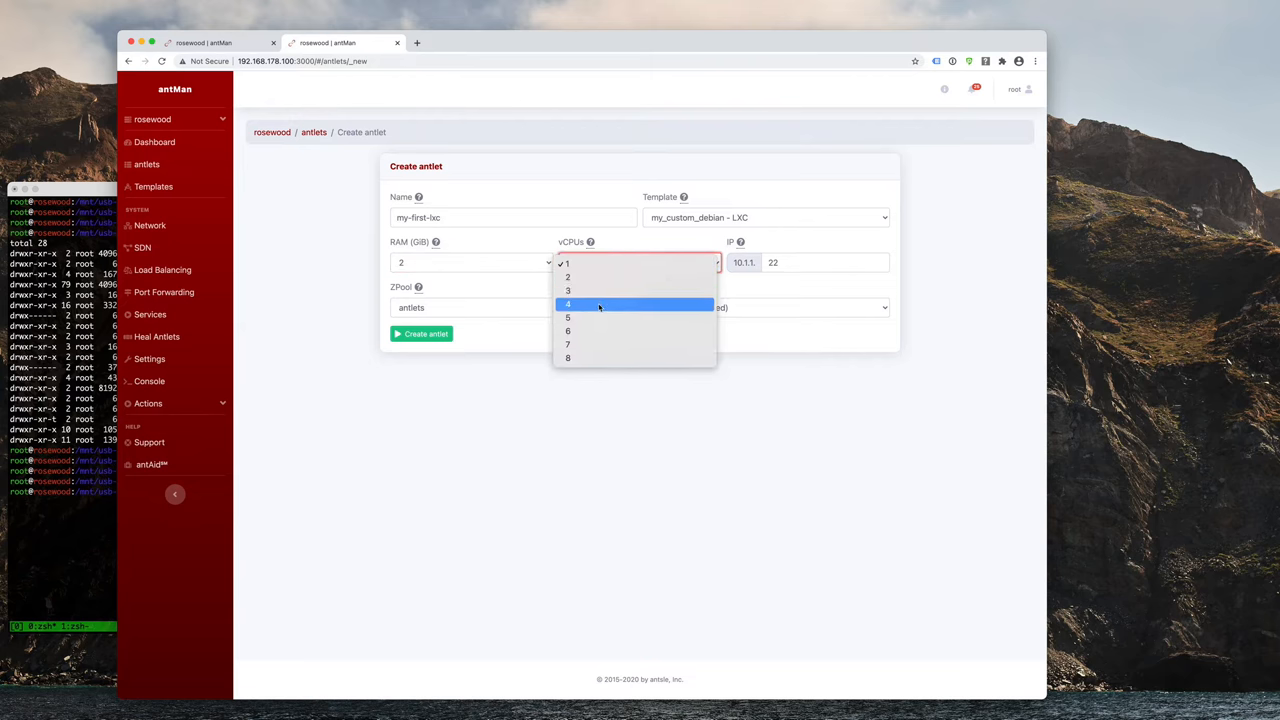
left_click(568, 304)
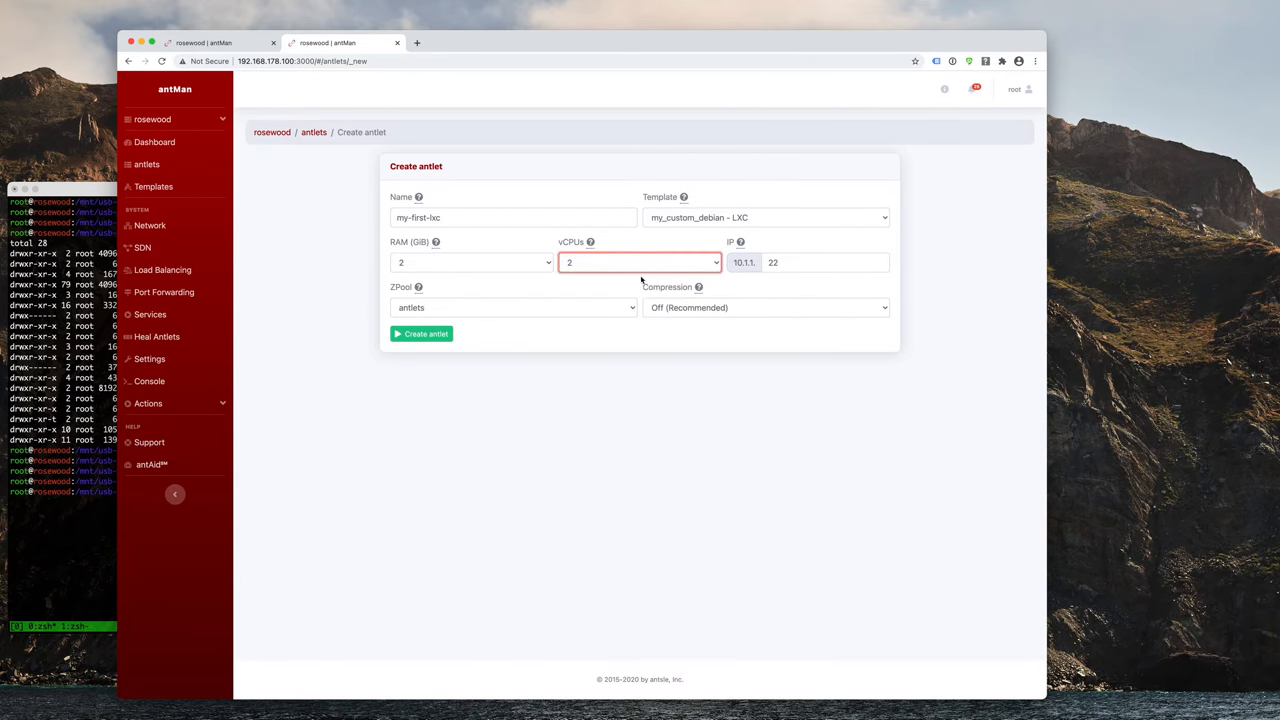
left_click(420, 333)
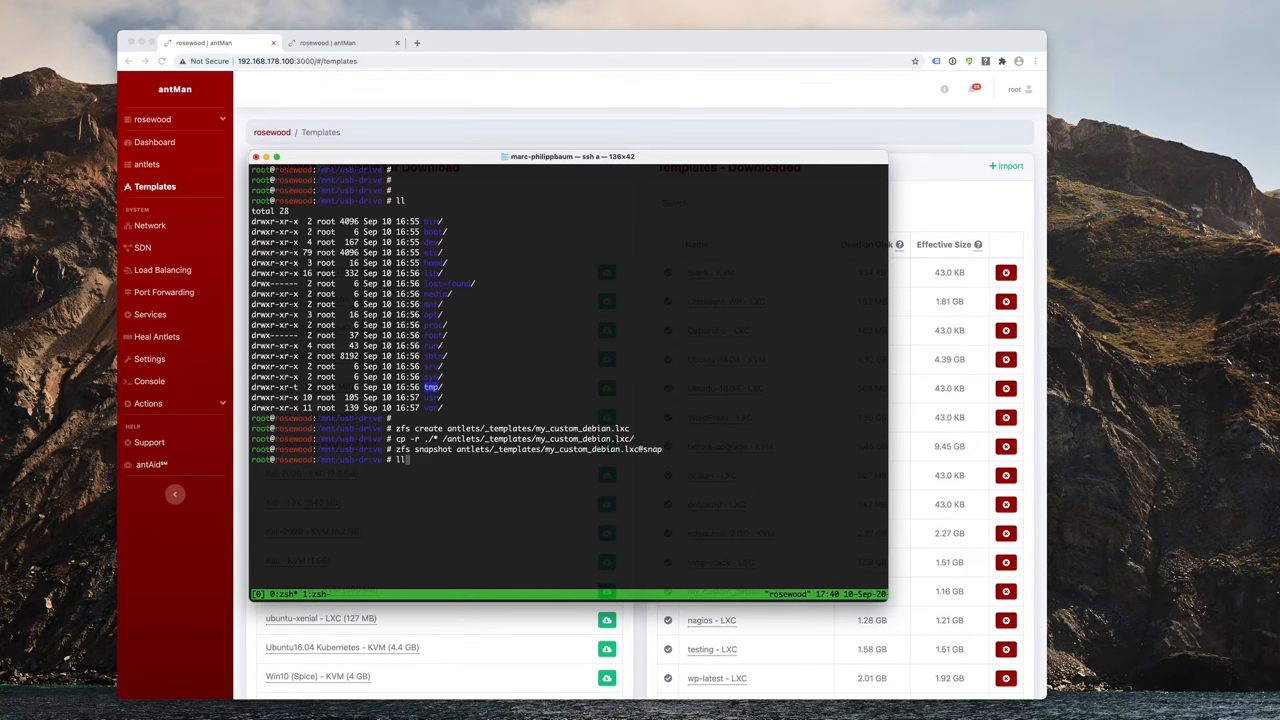
- Run ll /antlets/my-first-lxc to confirm the custom Debian root filesystem
type("/antlets/my-first-lxc")
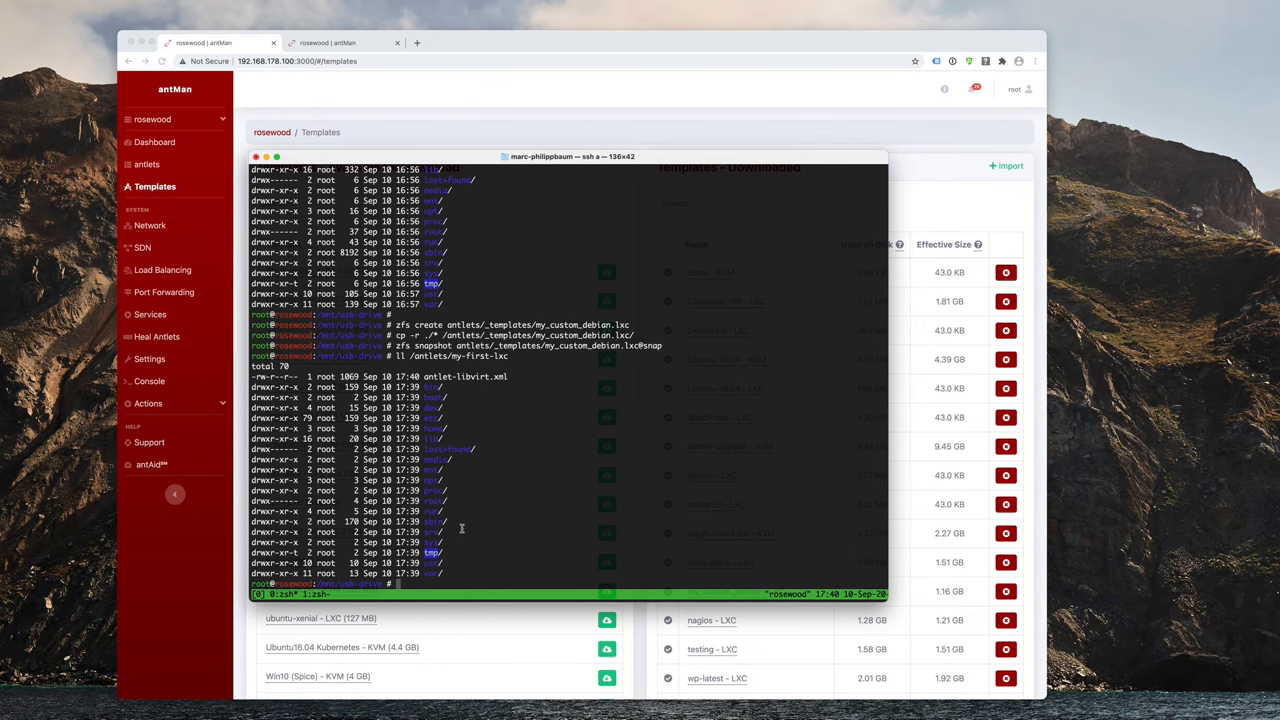
mouse_move(481, 508)
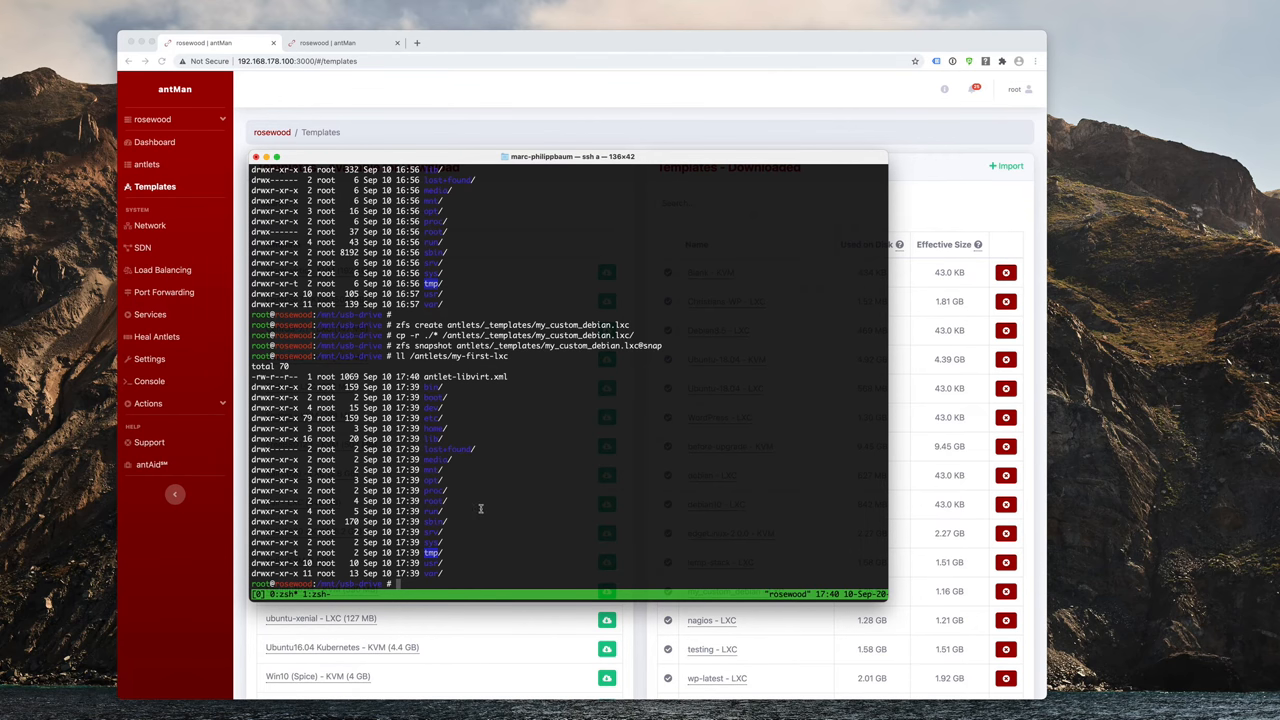